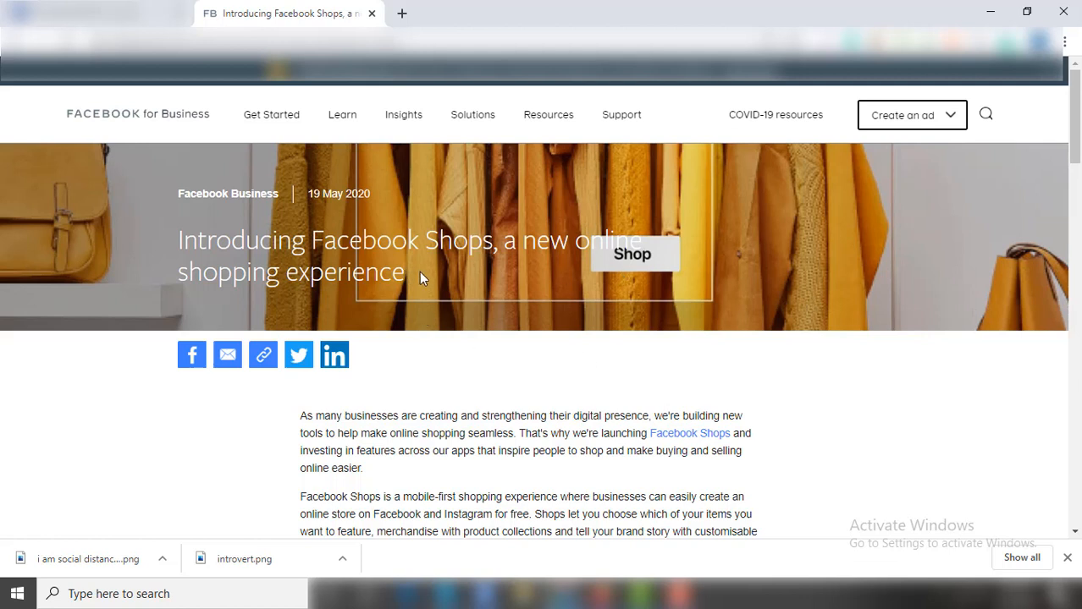
mouse_move(385, 246)
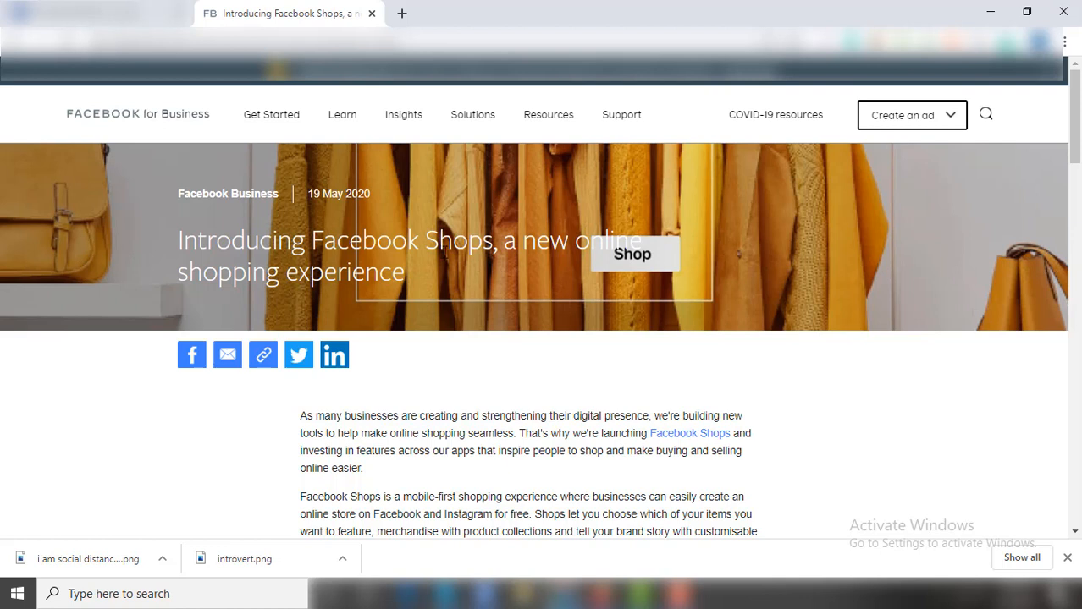
mouse_move(545, 306)
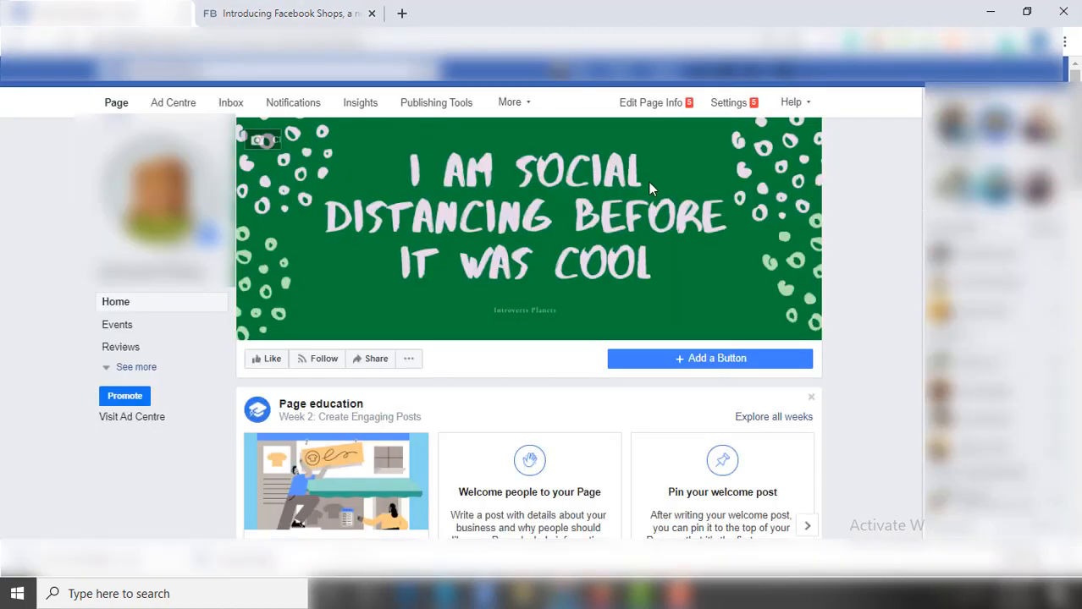
mouse_move(867, 207)
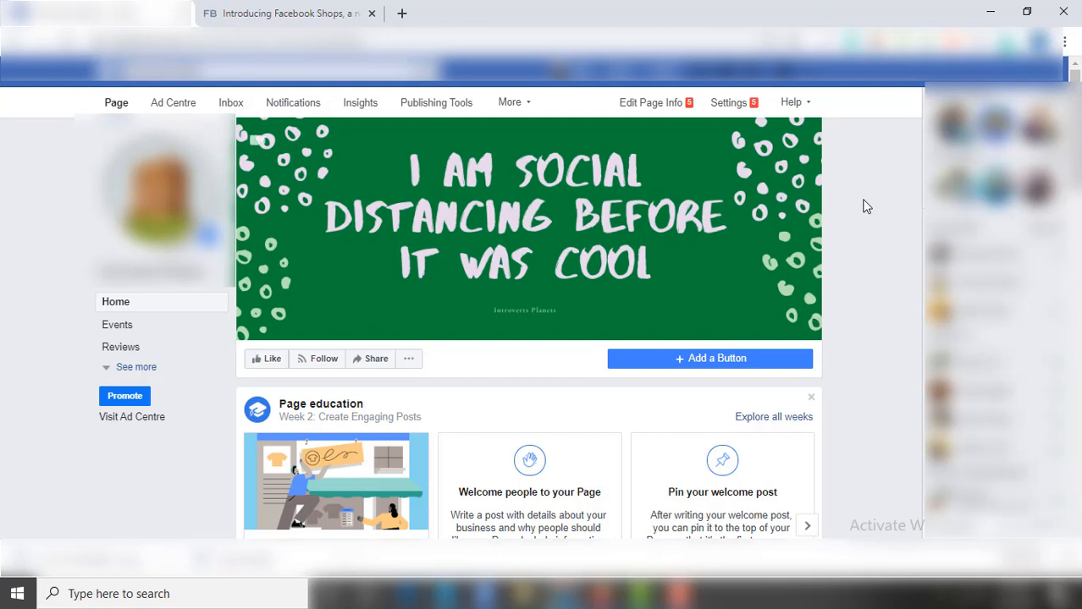
mouse_move(872, 207)
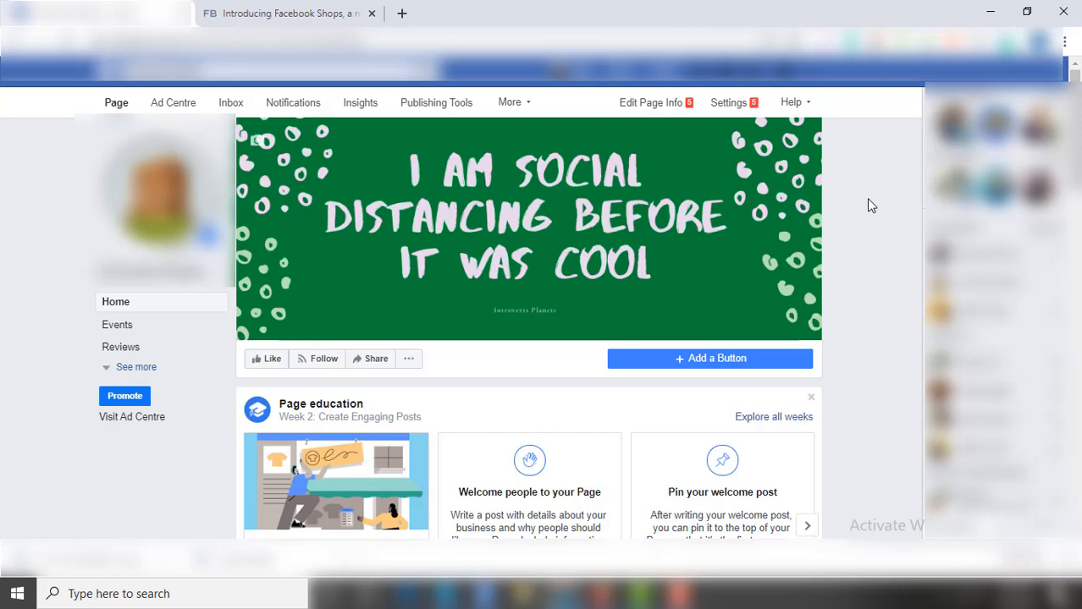
mouse_move(728, 103)
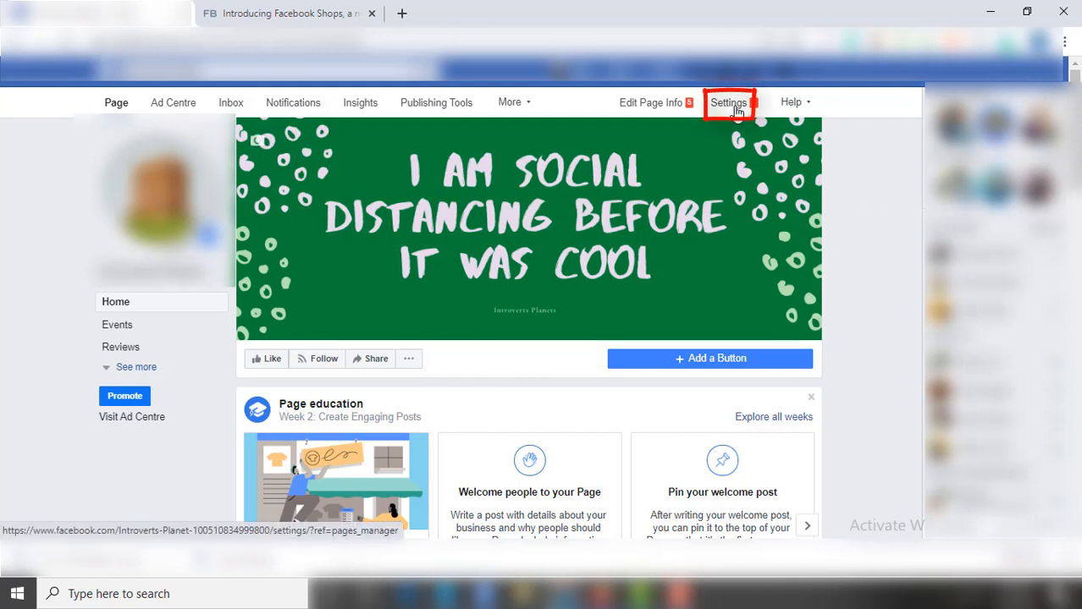
Go to Page Settings and its Templates and tabs section, showing Venues as current template
left_click(728, 103)
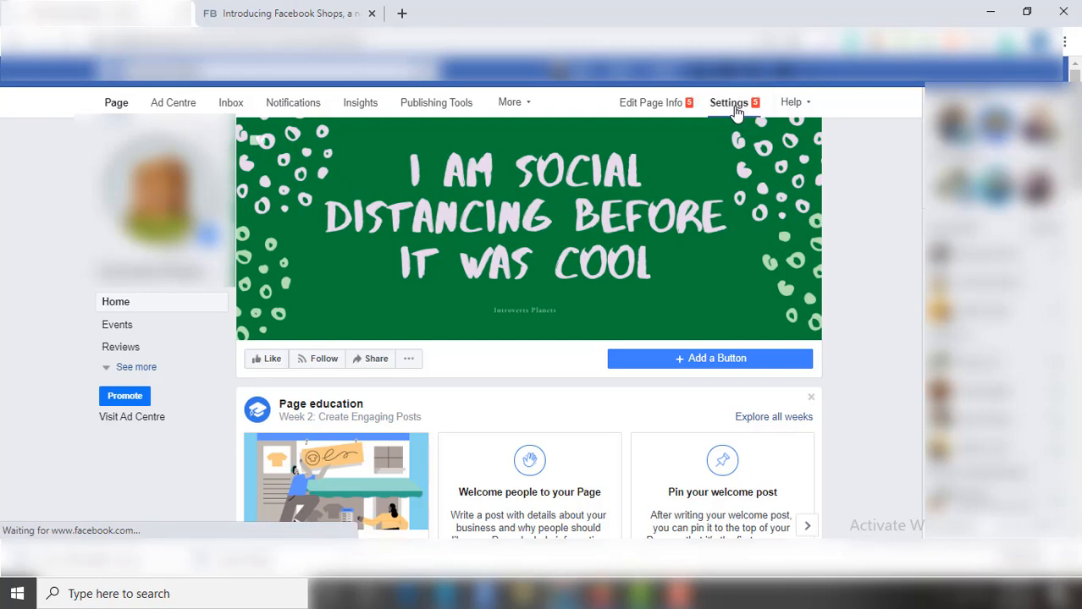
left_click(728, 103)
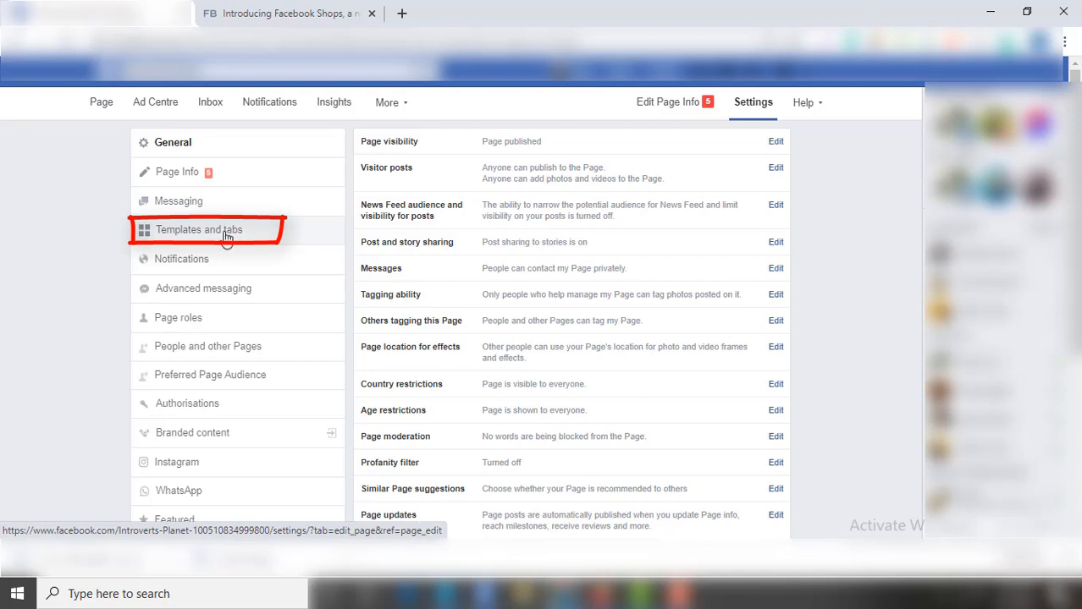
left_click(202, 230)
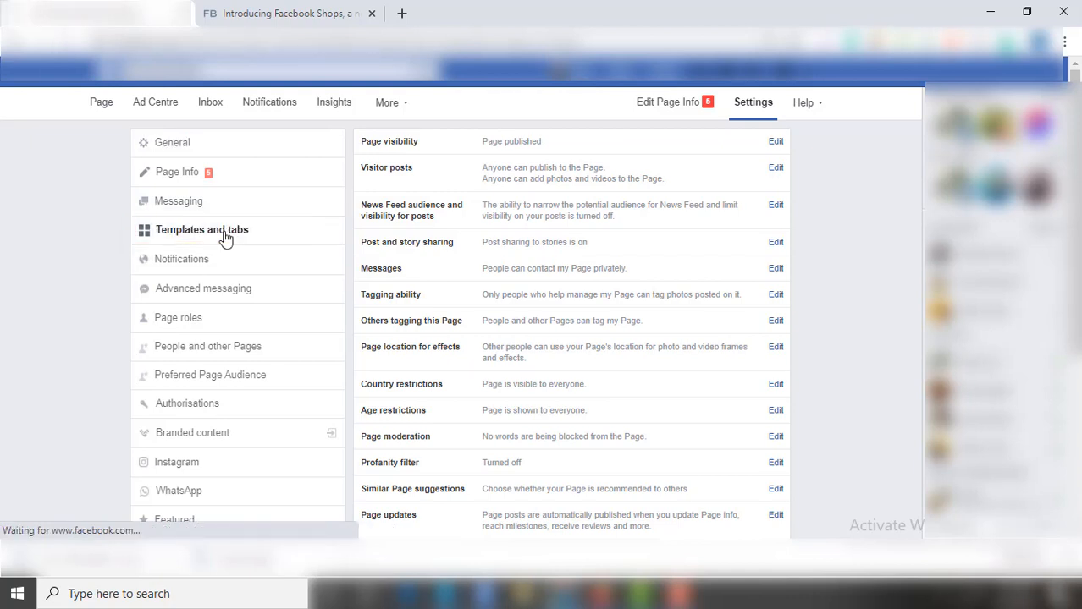
left_click(204, 230)
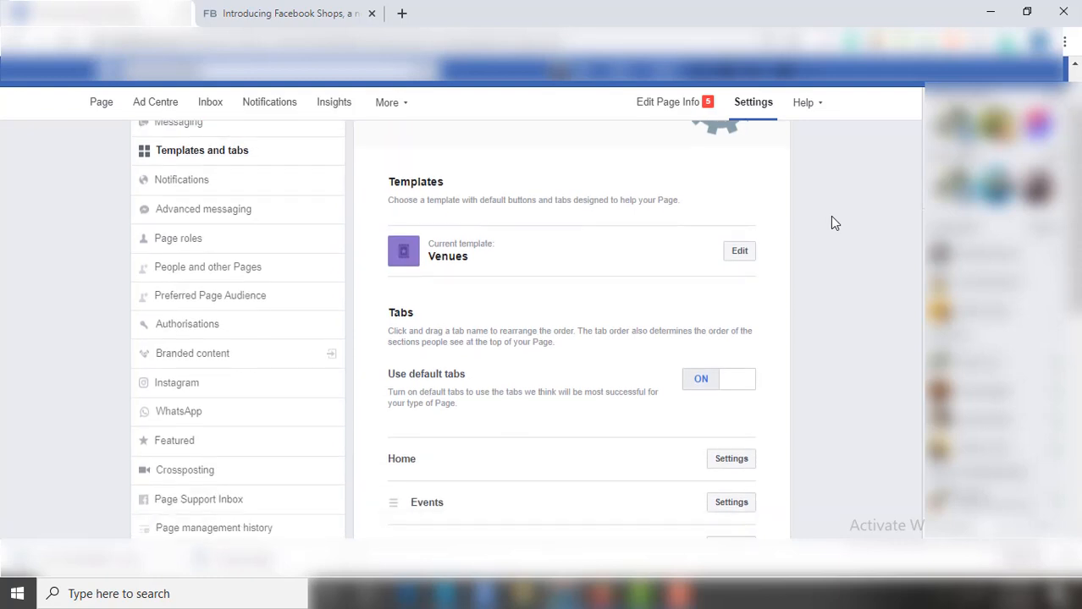
scroll("up", 3)
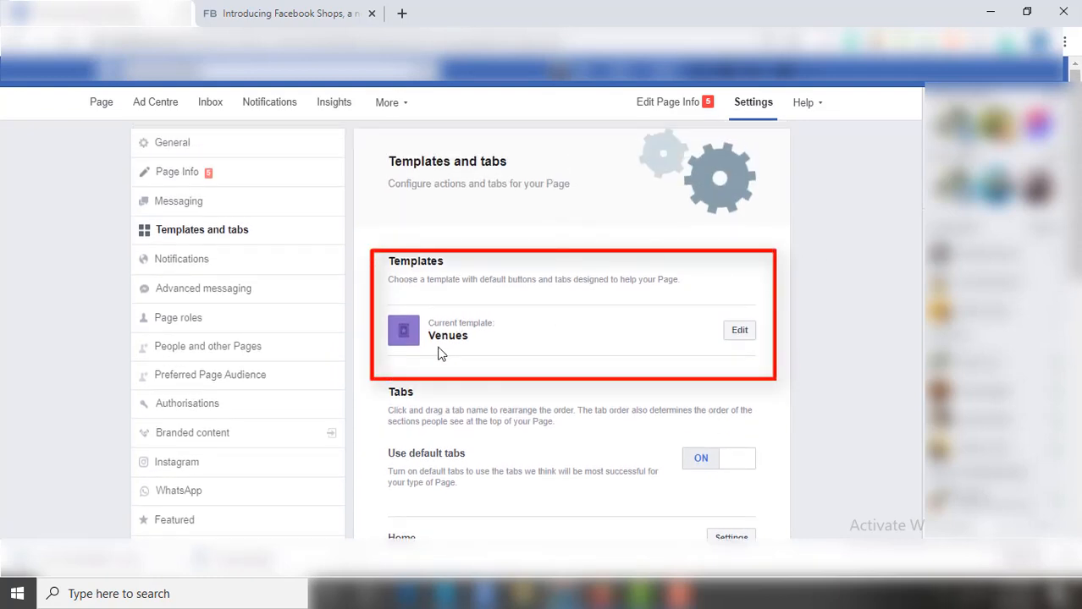
mouse_move(738, 330)
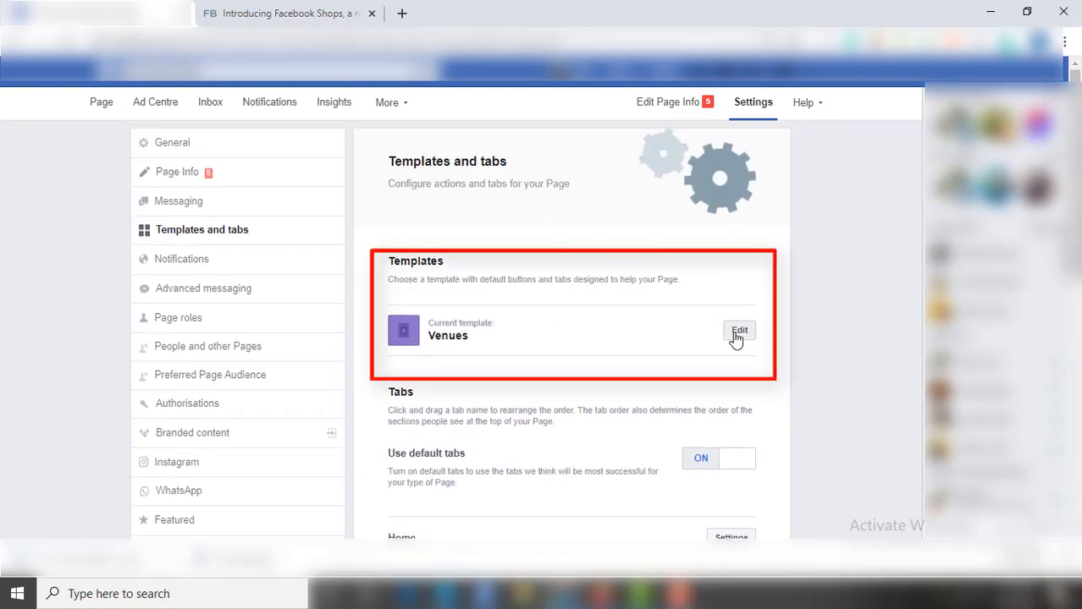
Edit the current template and browse the list of available Page templates
left_click(738, 330)
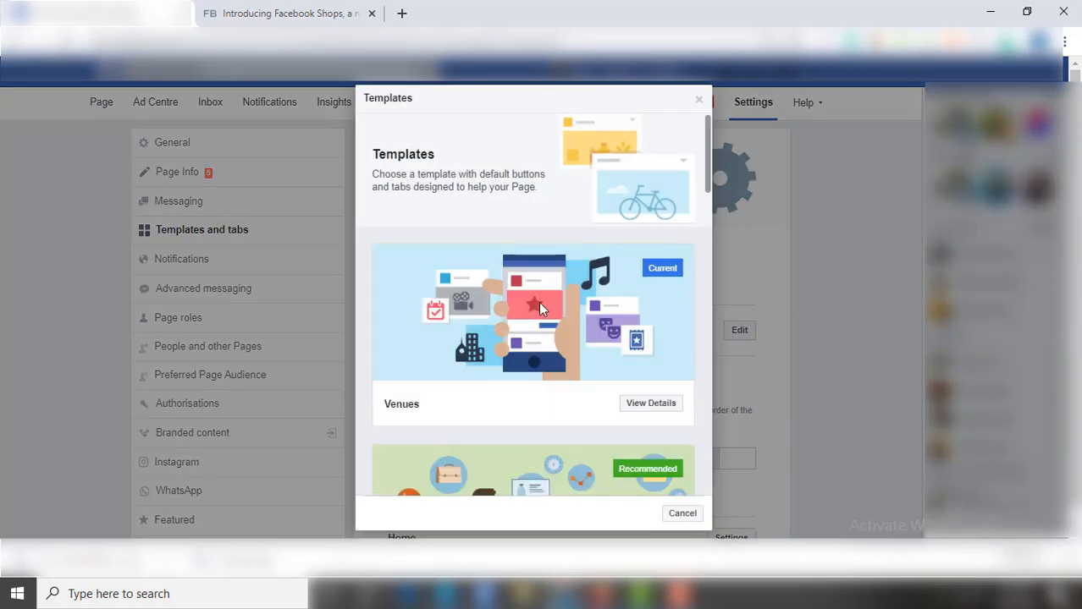
scroll("down", 3)
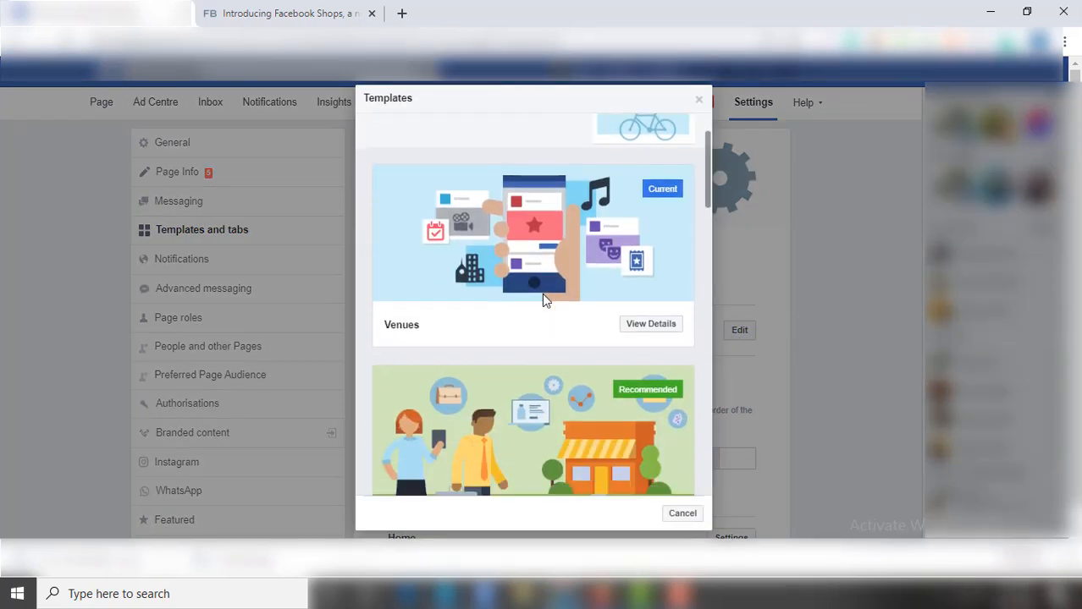
scroll("down", 3)
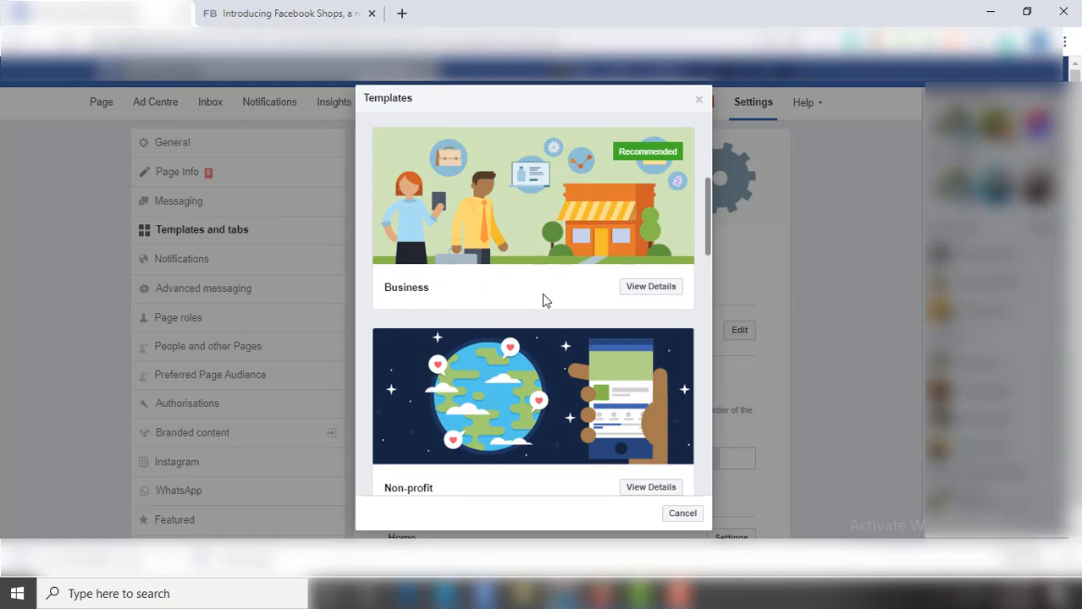
scroll("down", 3)
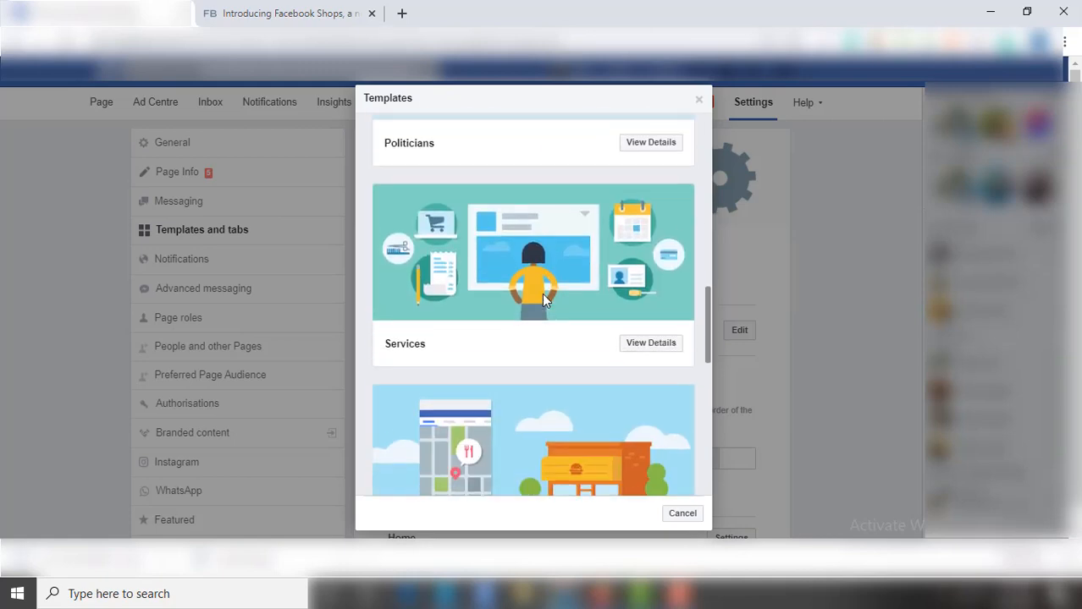
scroll("down", 3)
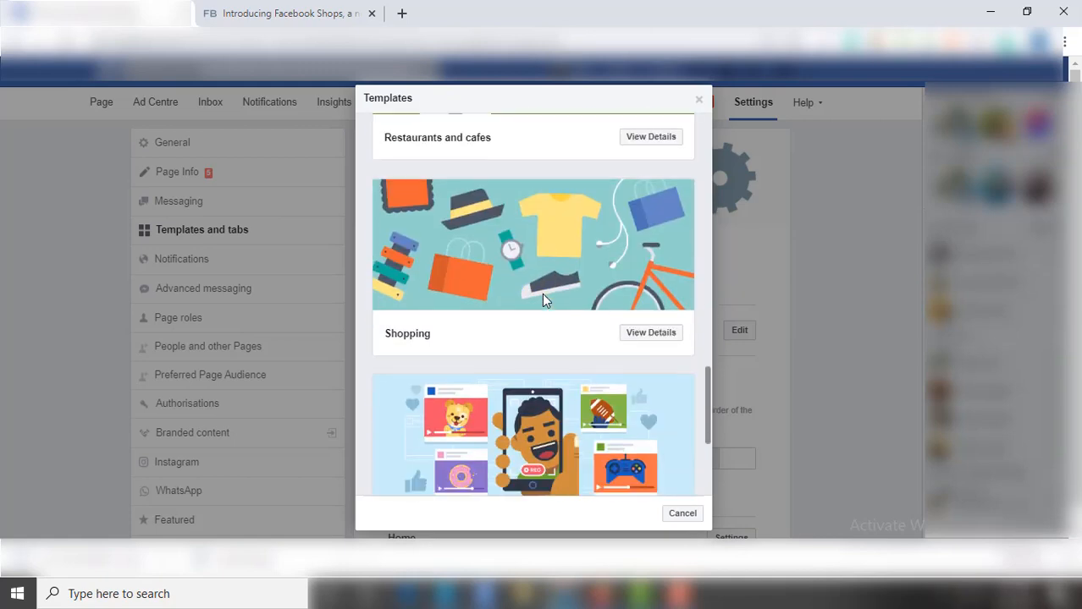
scroll("down", 3)
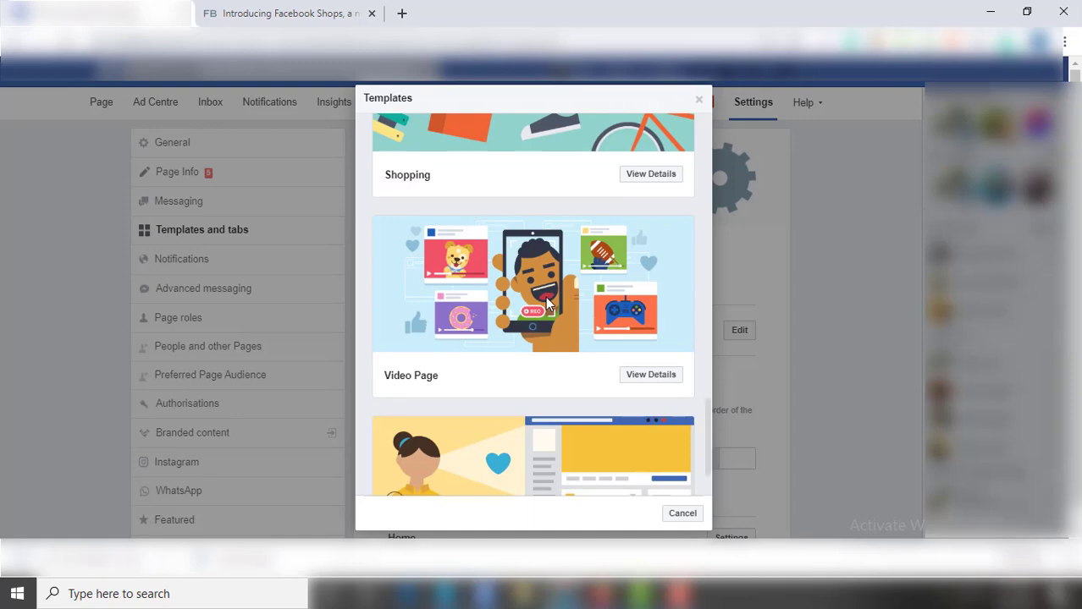
scroll("up", 3)
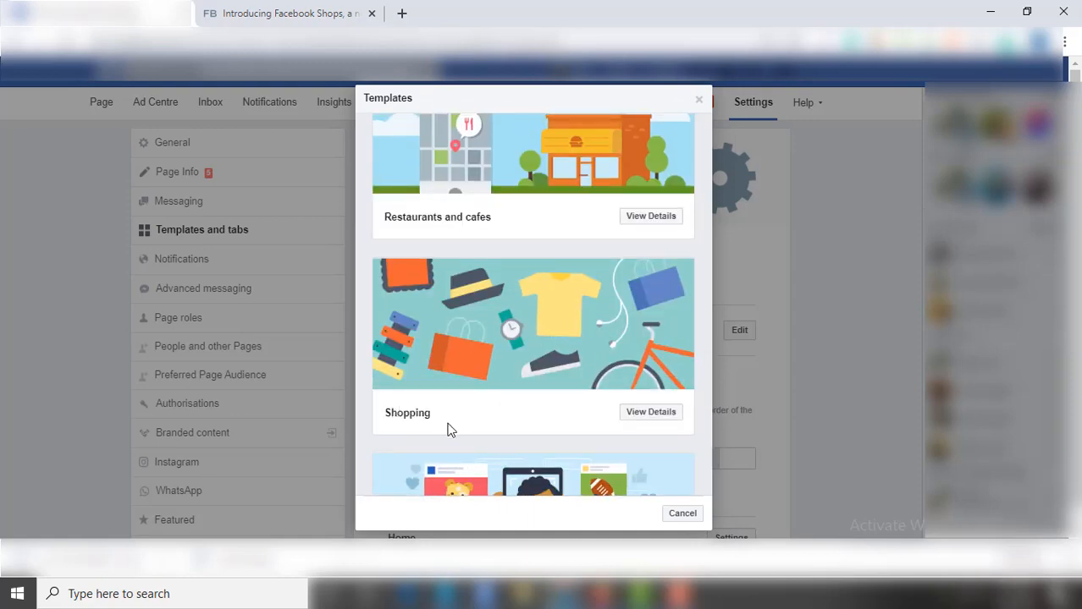
mouse_move(650, 415)
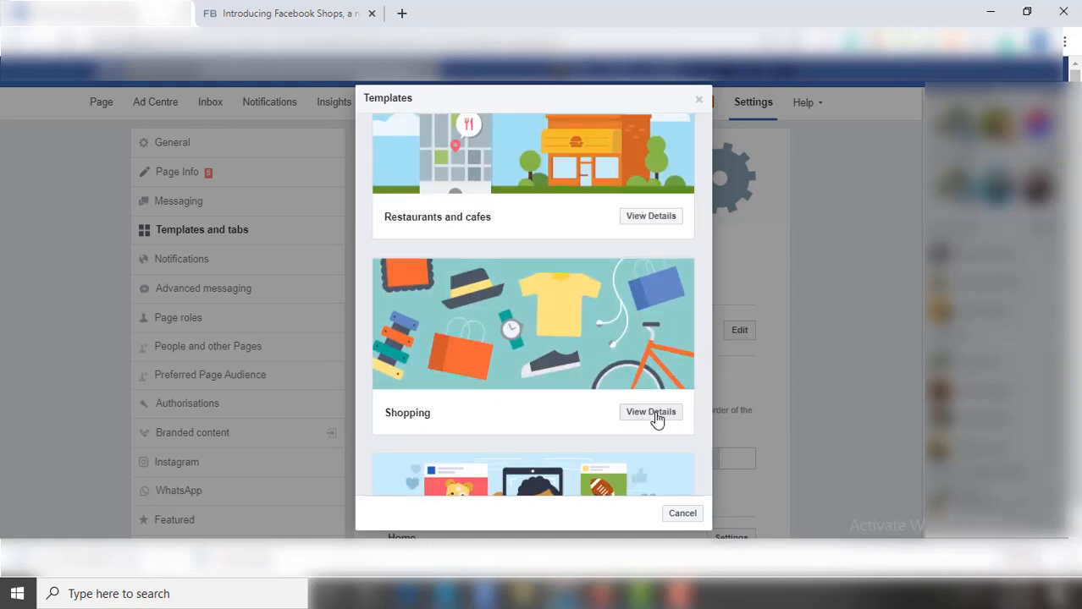
View the Shopping template's details, reviewing its buttons and tabs such as Shop
left_click(651, 413)
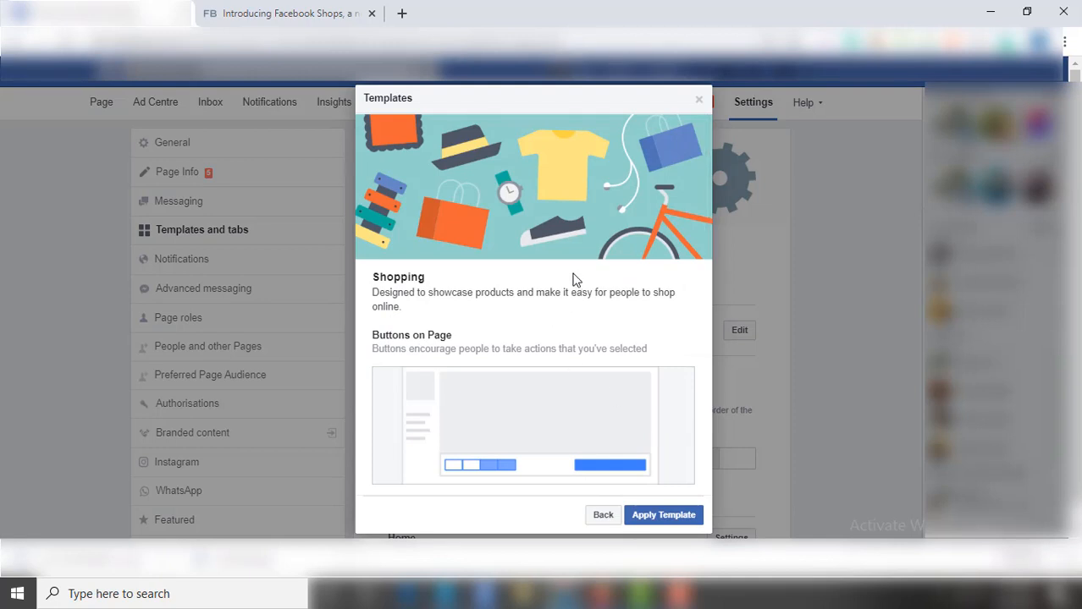
scroll("down", 3)
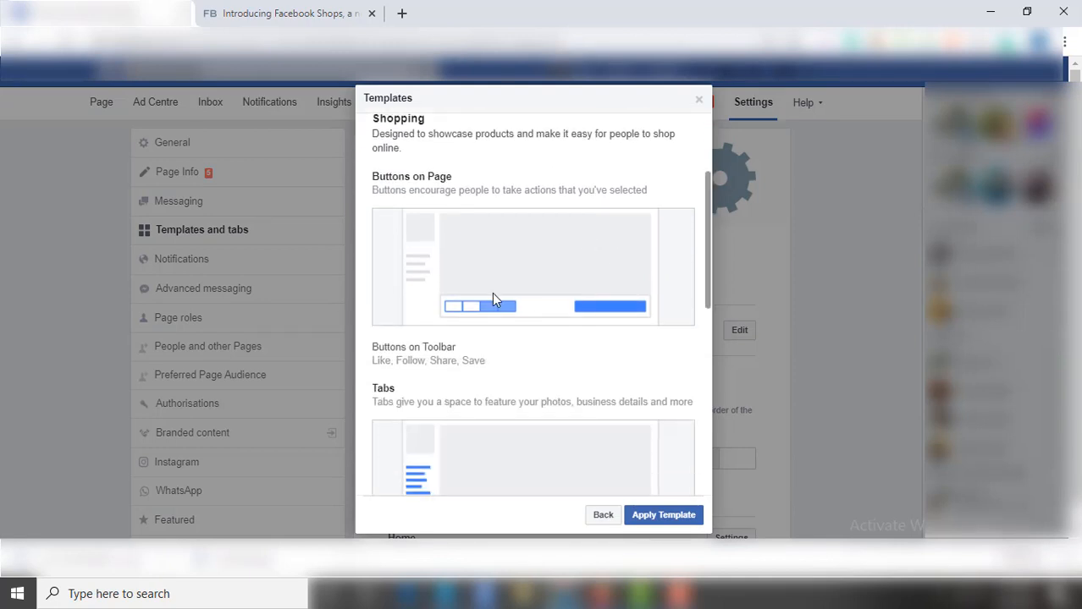
scroll("down", 3)
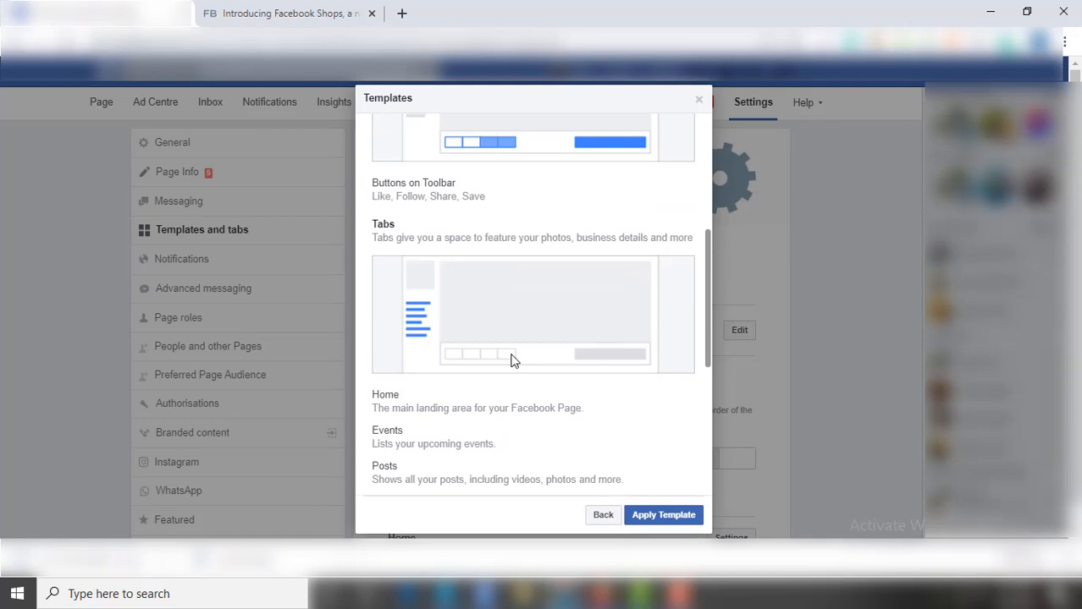
scroll("down", 3)
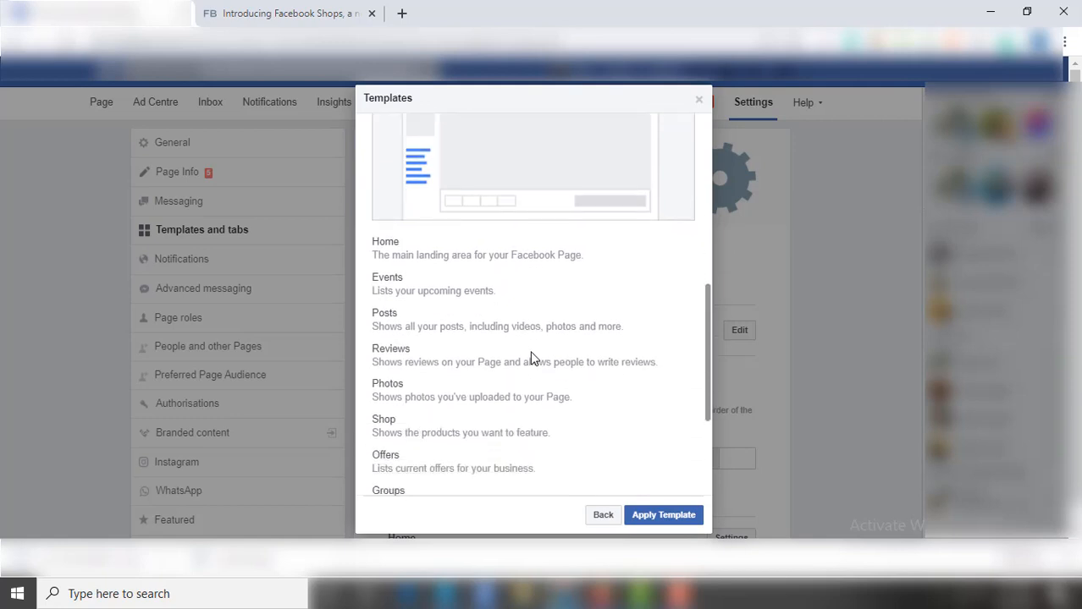
scroll("down", 3)
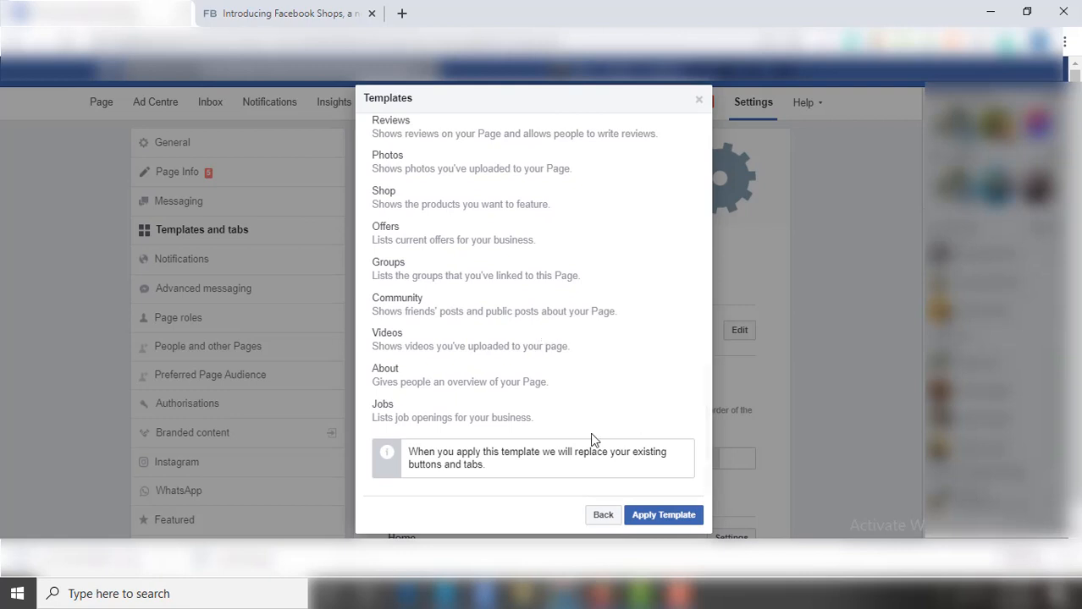
Apply the Shopping template and confirm the switch from Venues
left_click(663, 514)
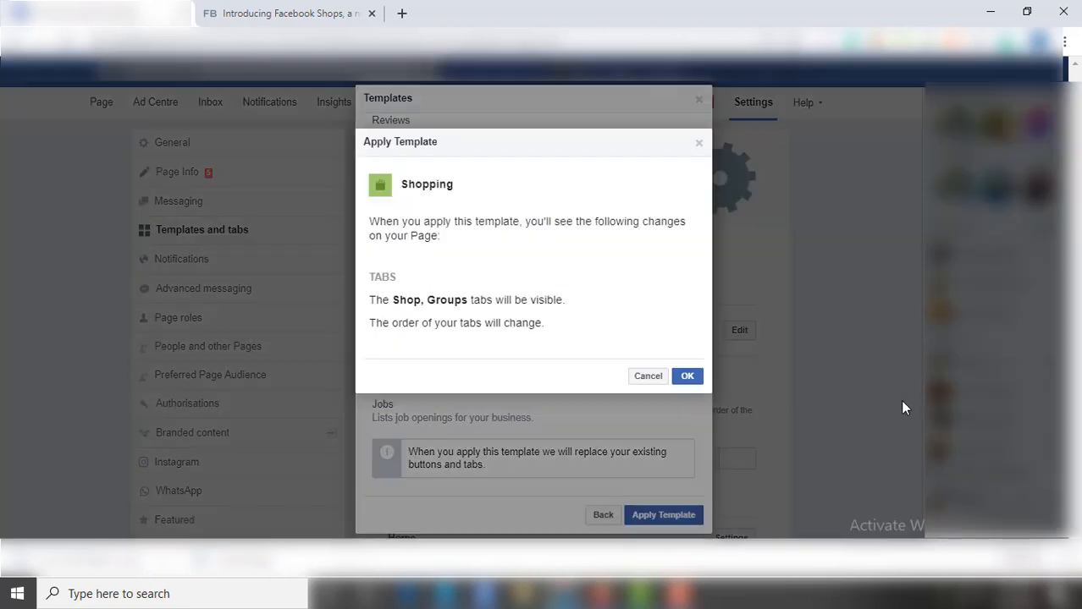
mouse_move(554, 226)
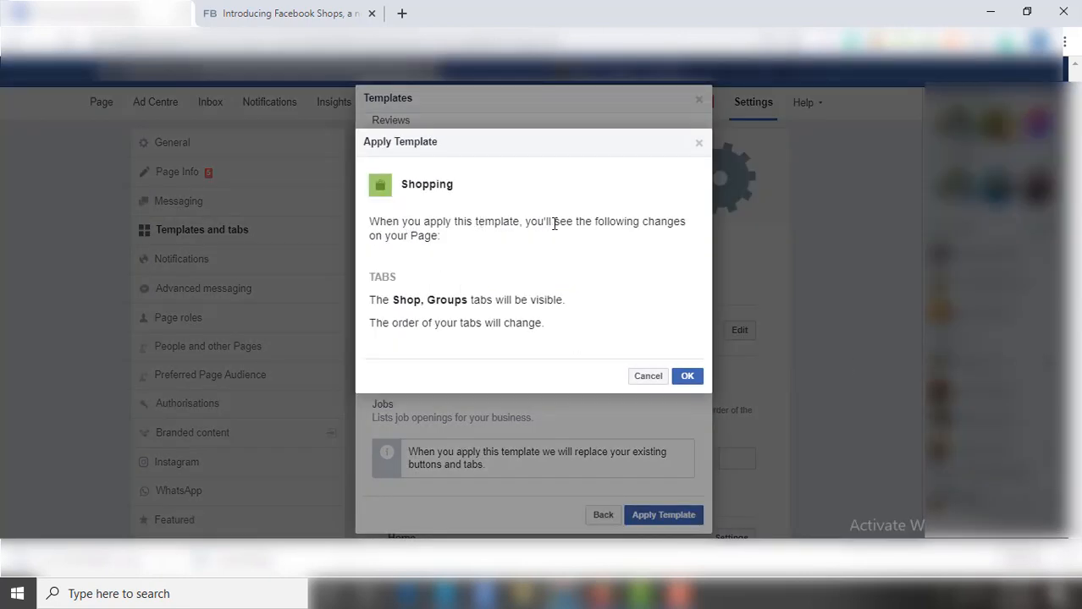
mouse_move(630, 329)
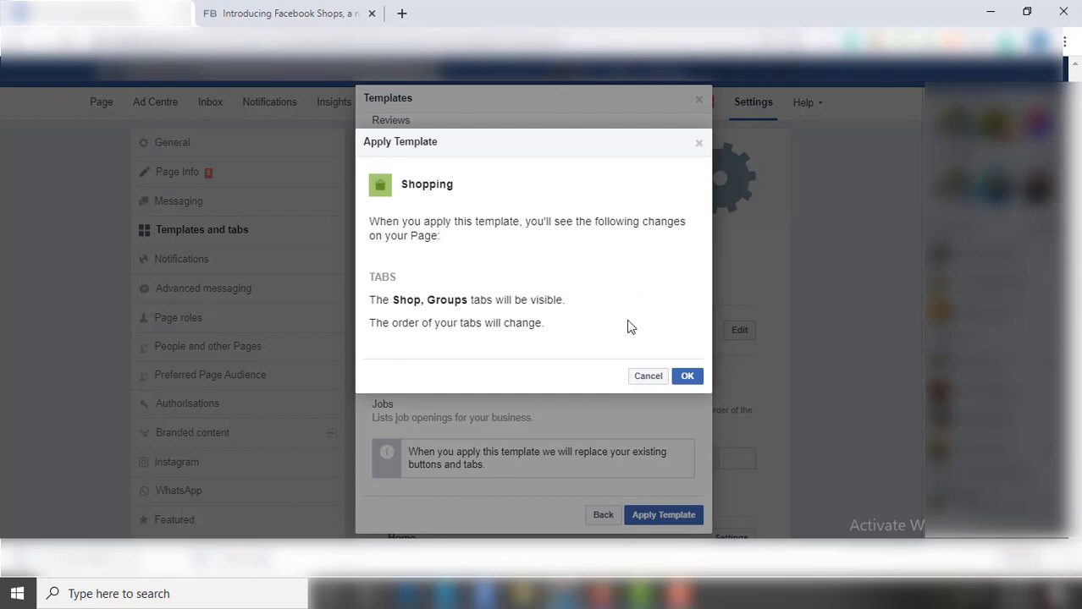
left_click(687, 376)
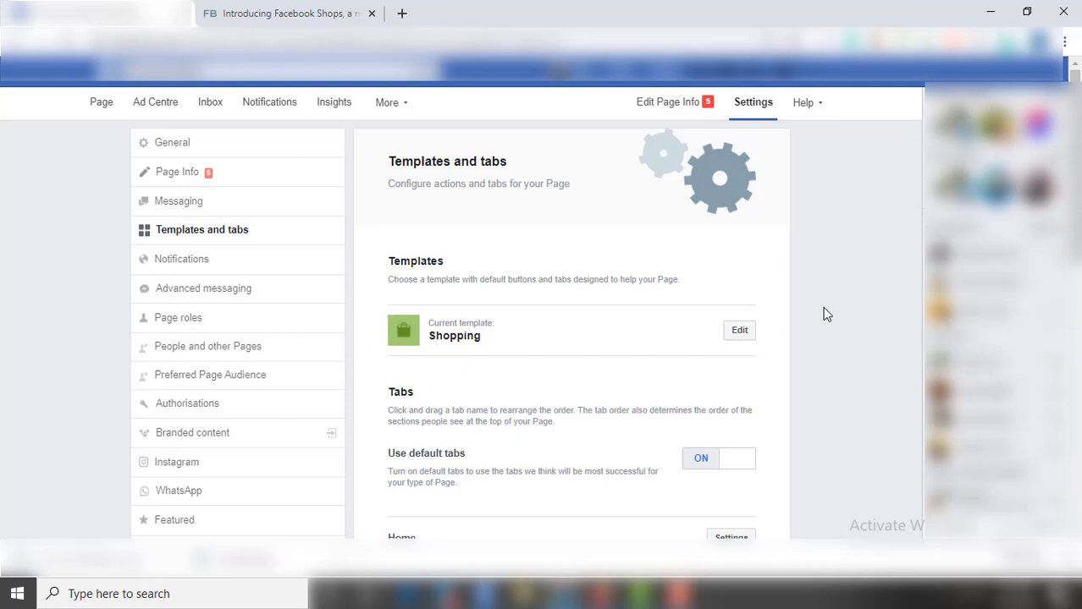
mouse_move(101, 102)
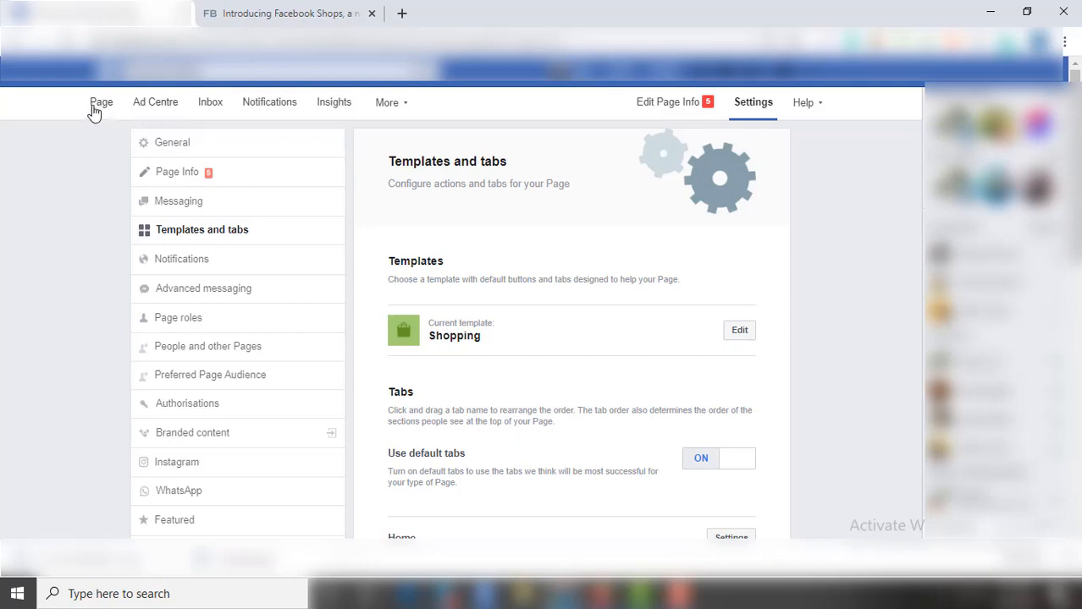
Return to the Page, expand See more and enter the new Shop section's setup prompt
left_click(101, 102)
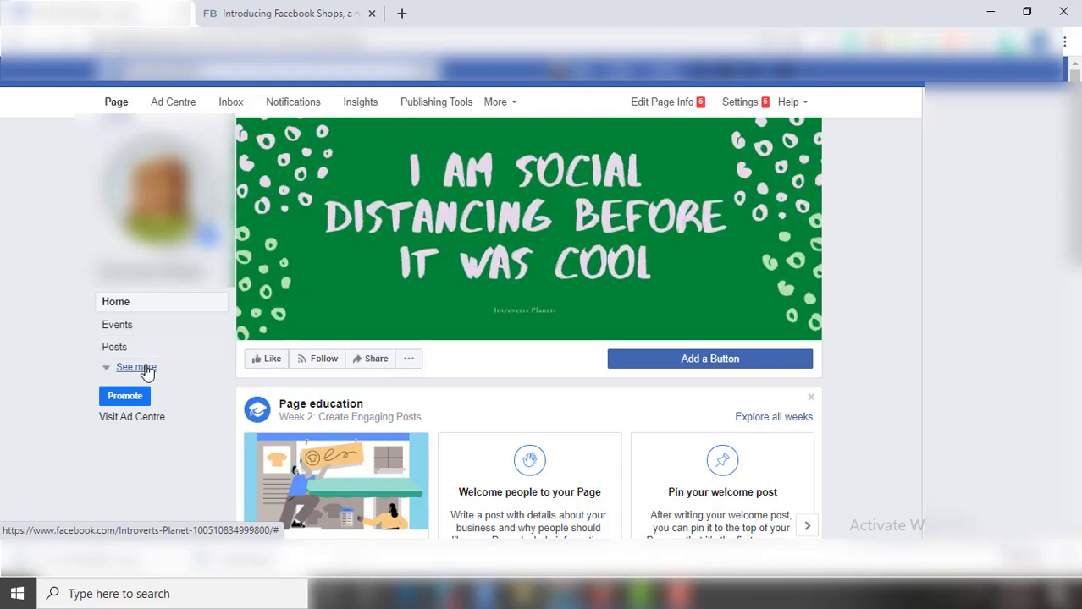
left_click(135, 367)
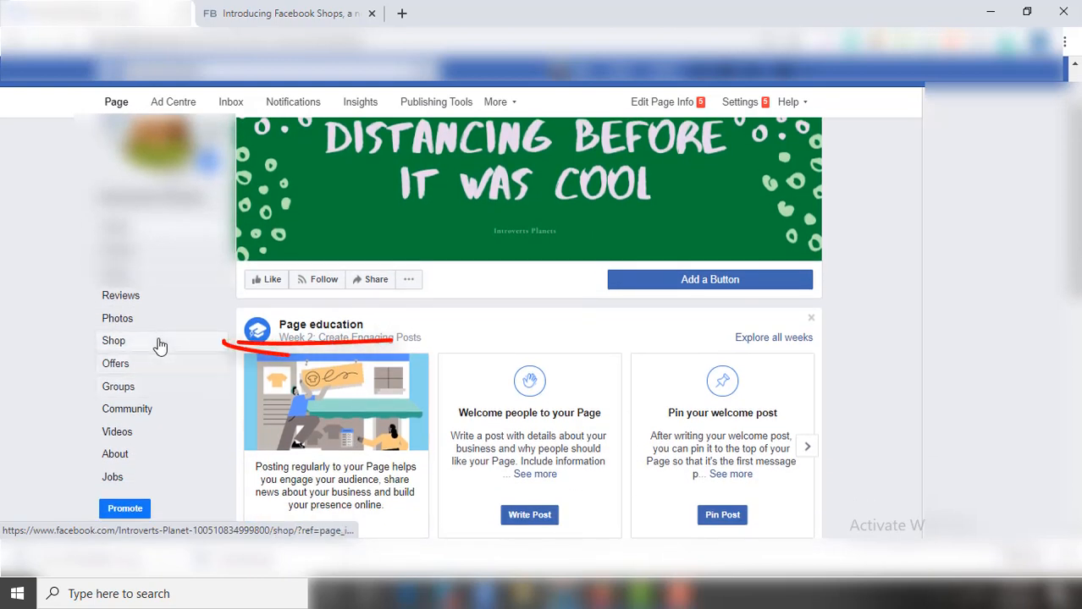
left_click(113, 341)
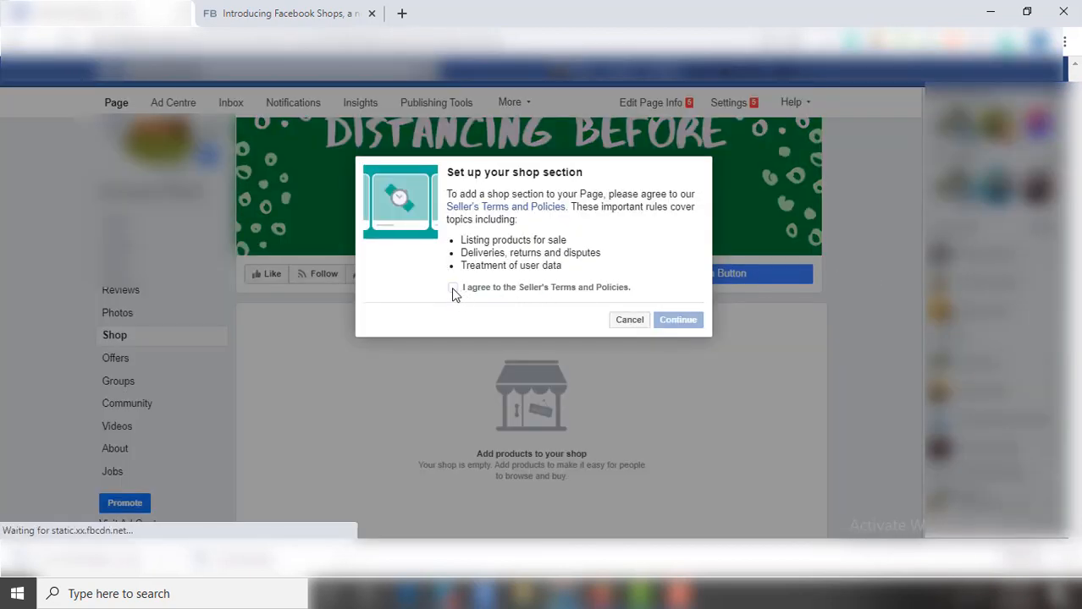
Agree to the Seller's Terms and choose Message to buy as the checkout method
left_click(454, 288)
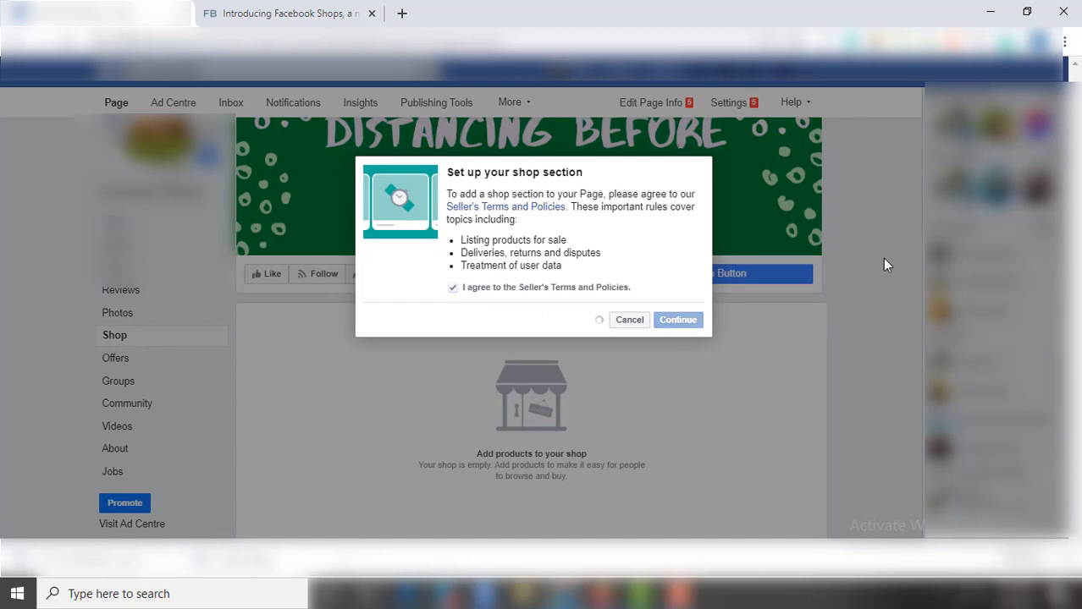
left_click(677, 319)
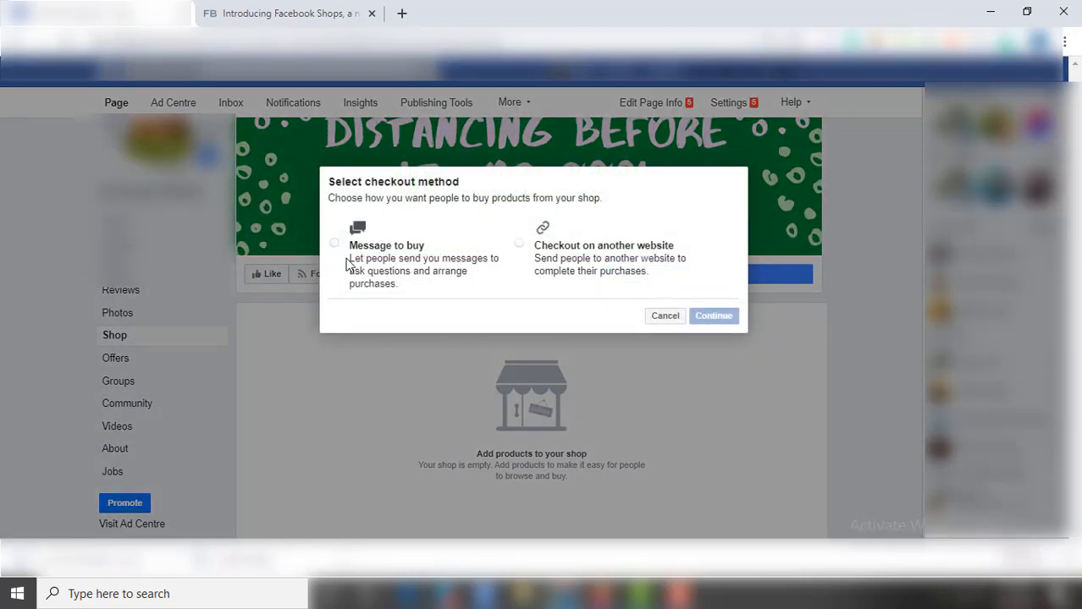
mouse_move(565, 224)
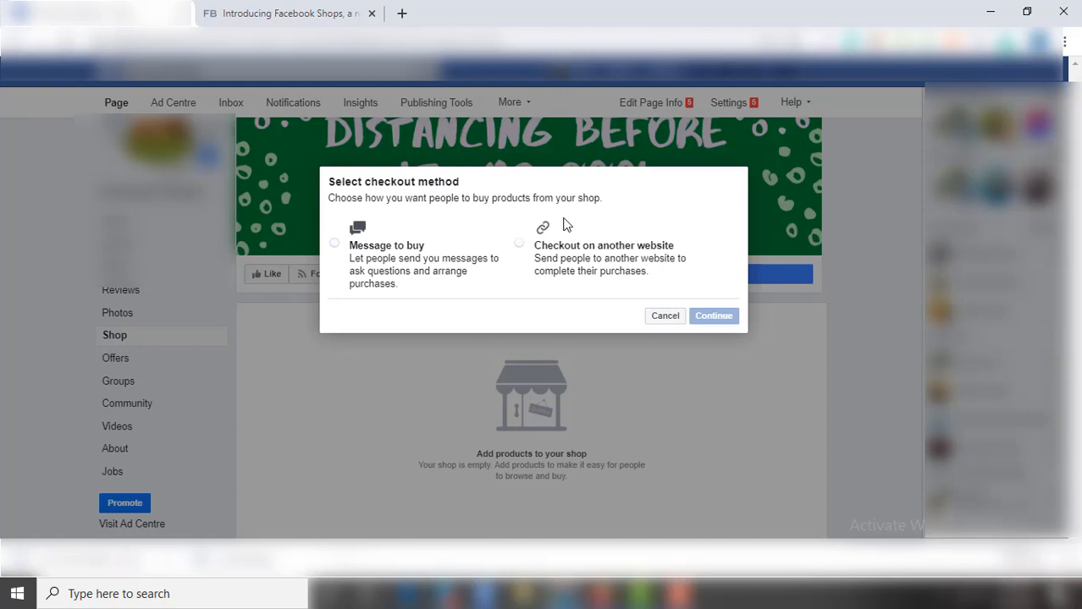
mouse_move(414, 237)
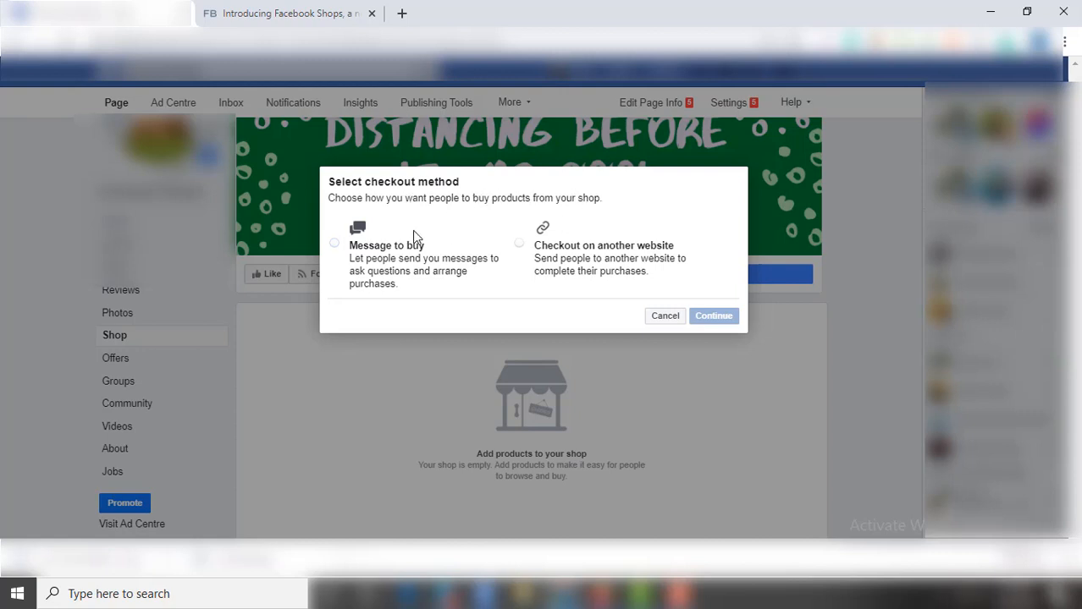
mouse_move(415, 294)
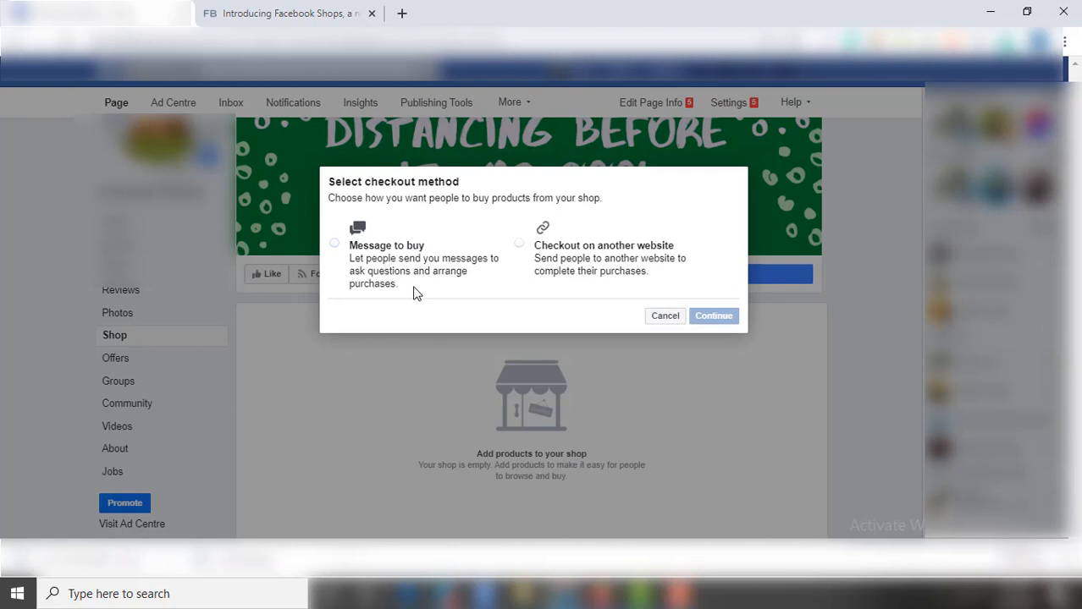
mouse_move(549, 271)
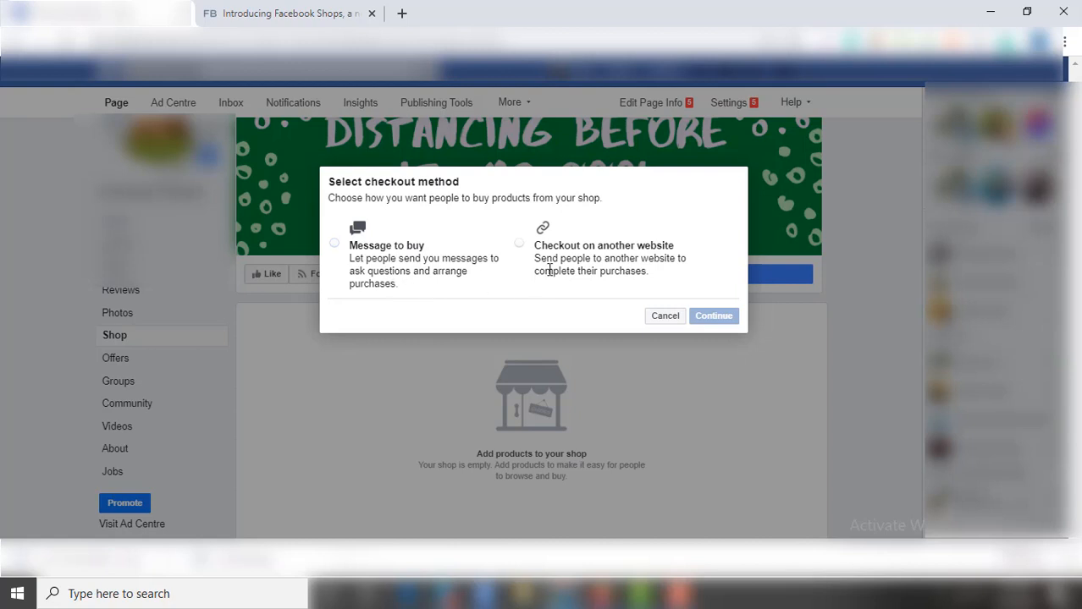
mouse_move(653, 264)
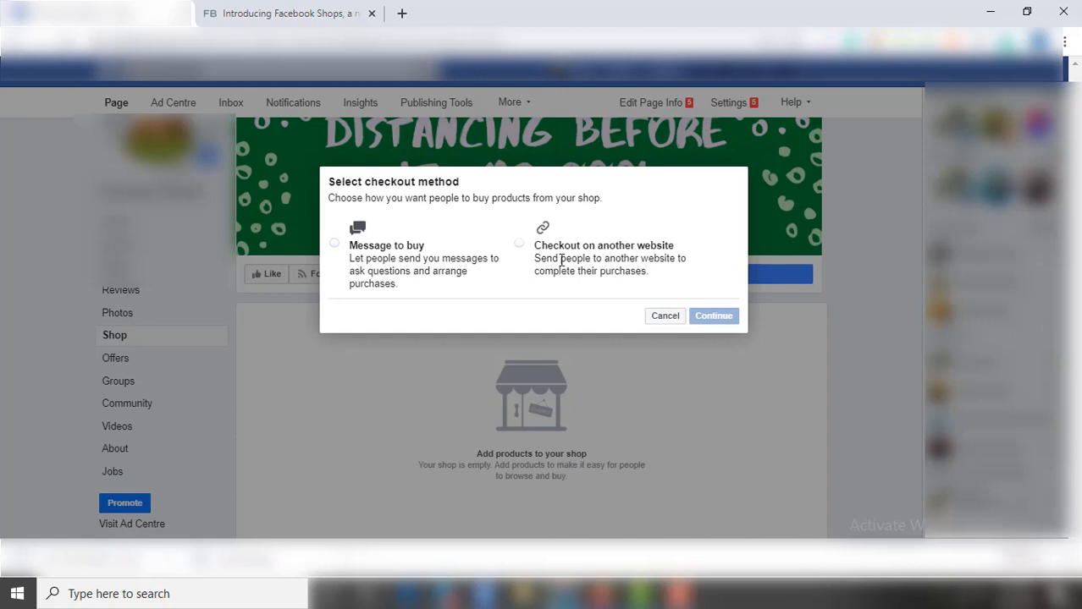
mouse_move(523, 254)
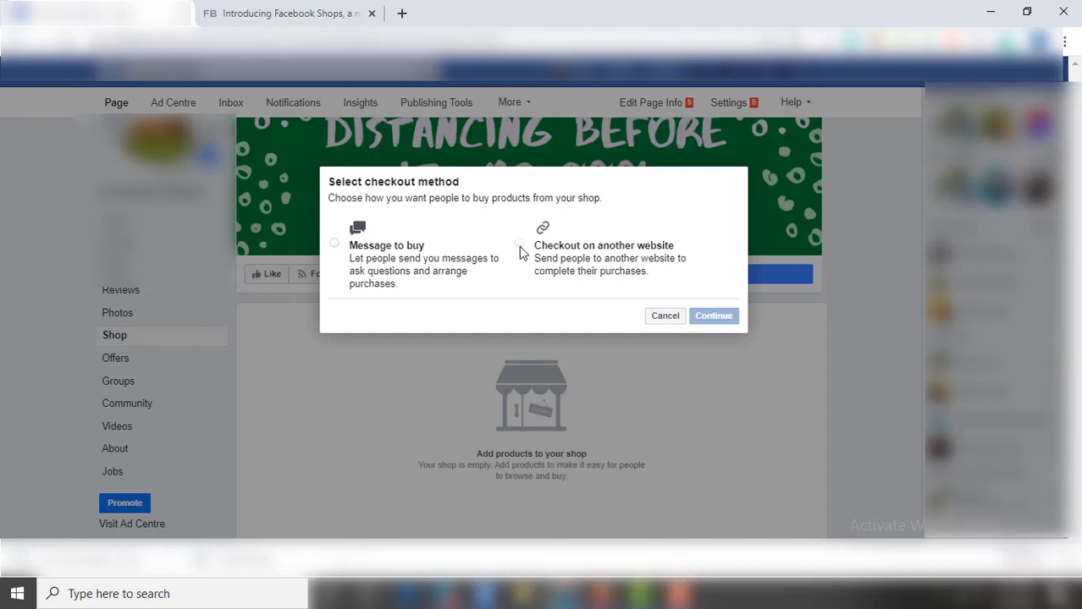
left_click(333, 244)
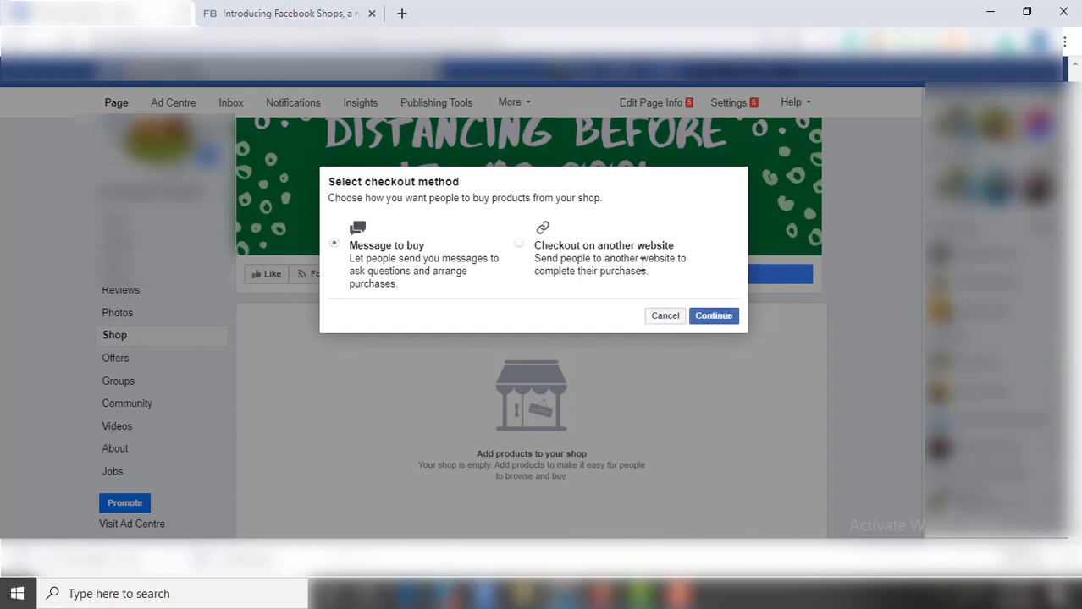
left_click(715, 317)
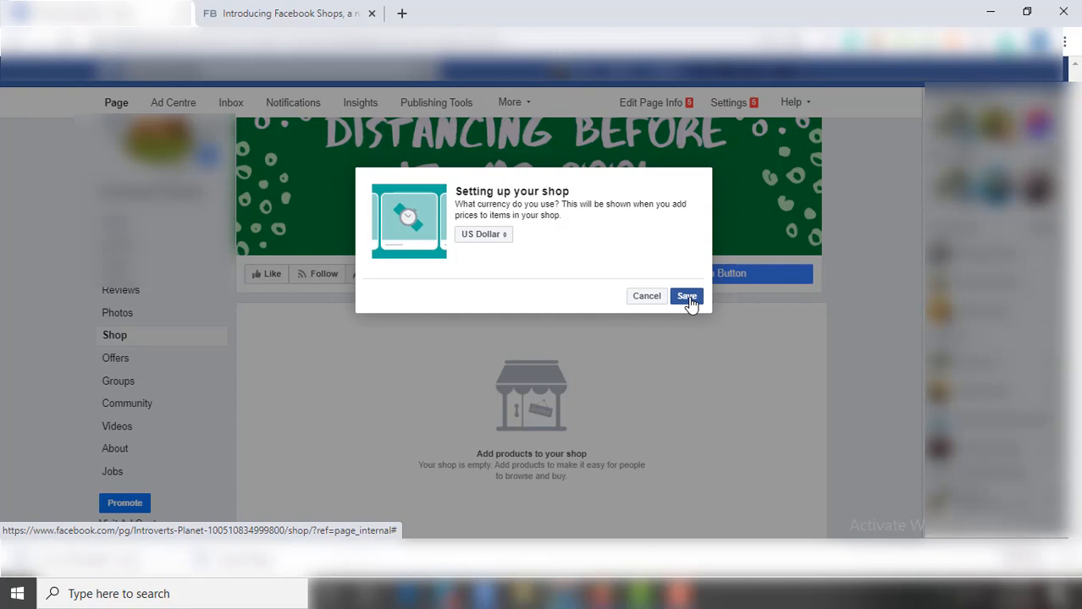
Save US Dollar as the shop currency, landing on the empty shop's welcome page
left_click(687, 295)
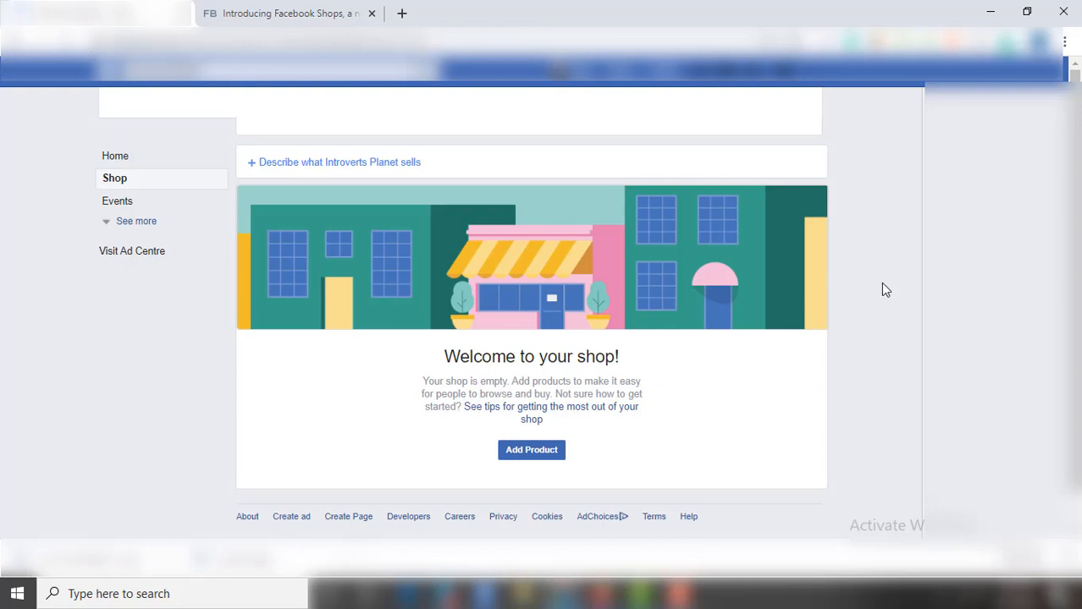
scroll("down", 3)
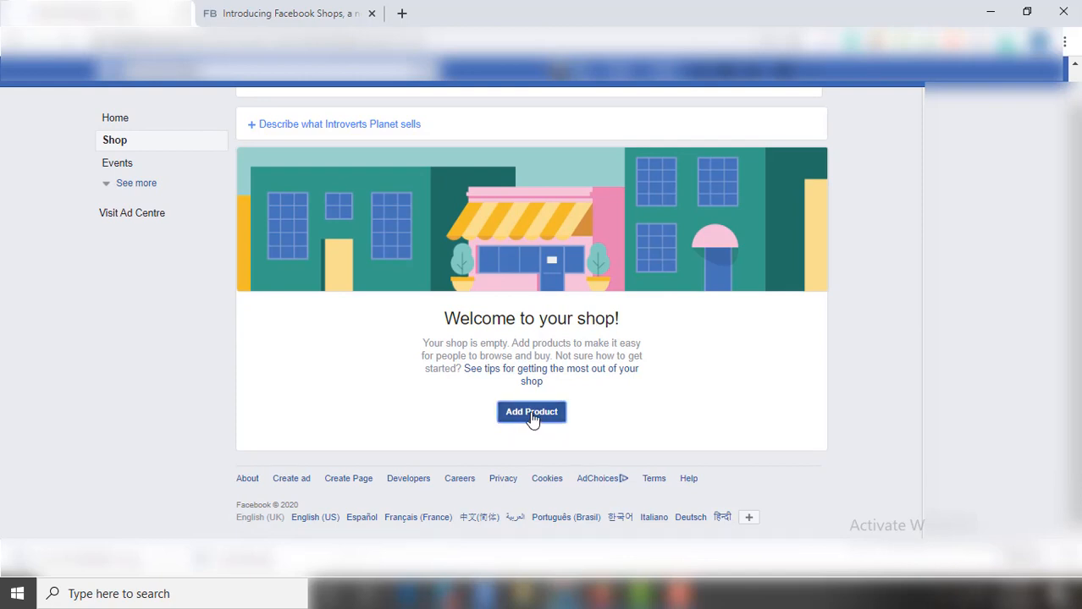
Start Add Product from the welcome page and look over the empty product form
scroll("up", 3)
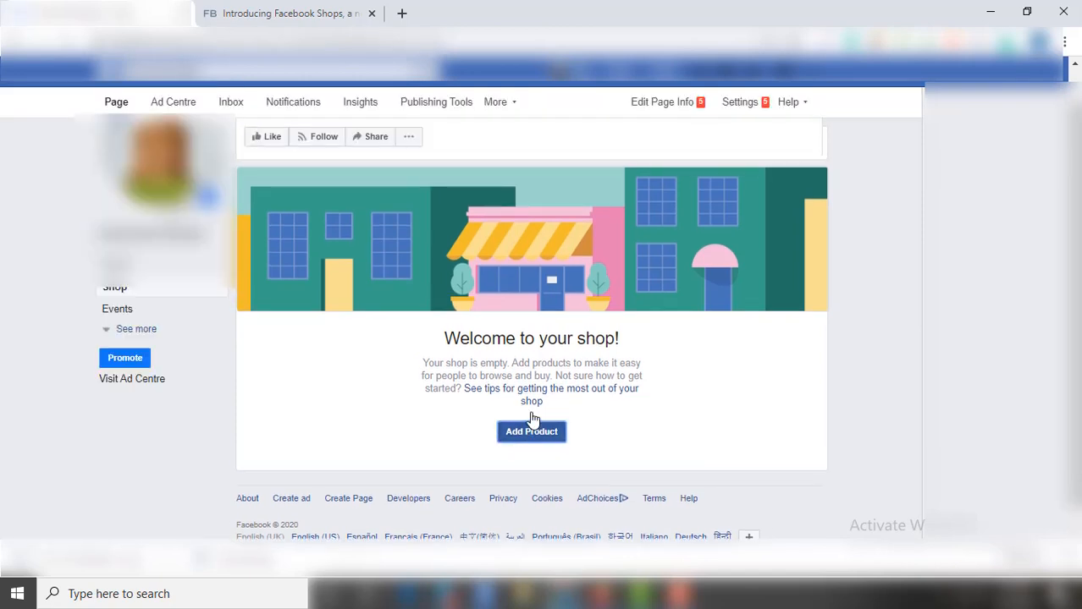
left_click(531, 432)
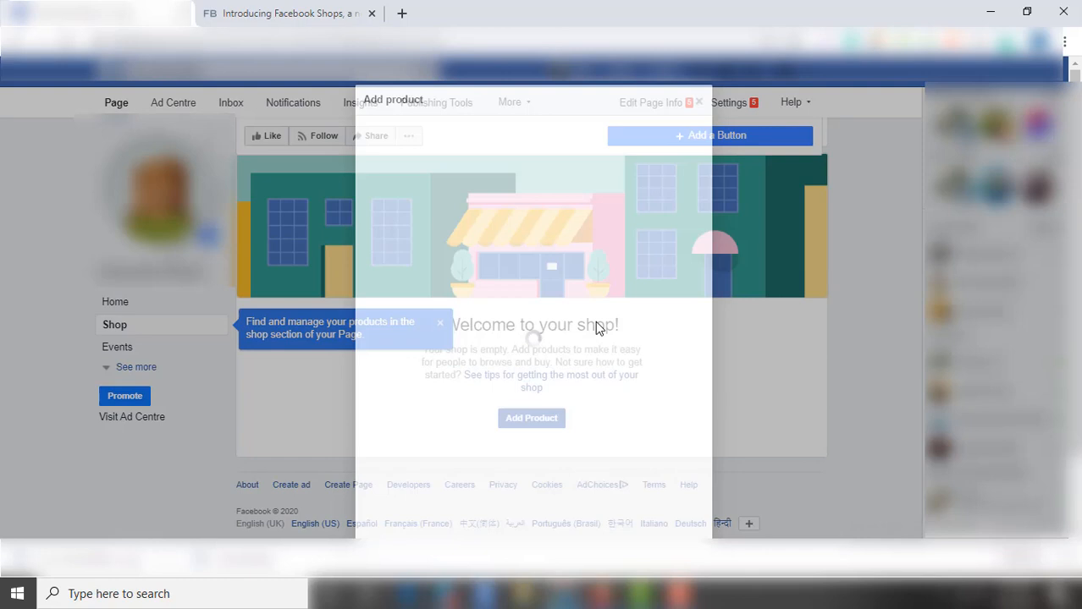
left_click(531, 417)
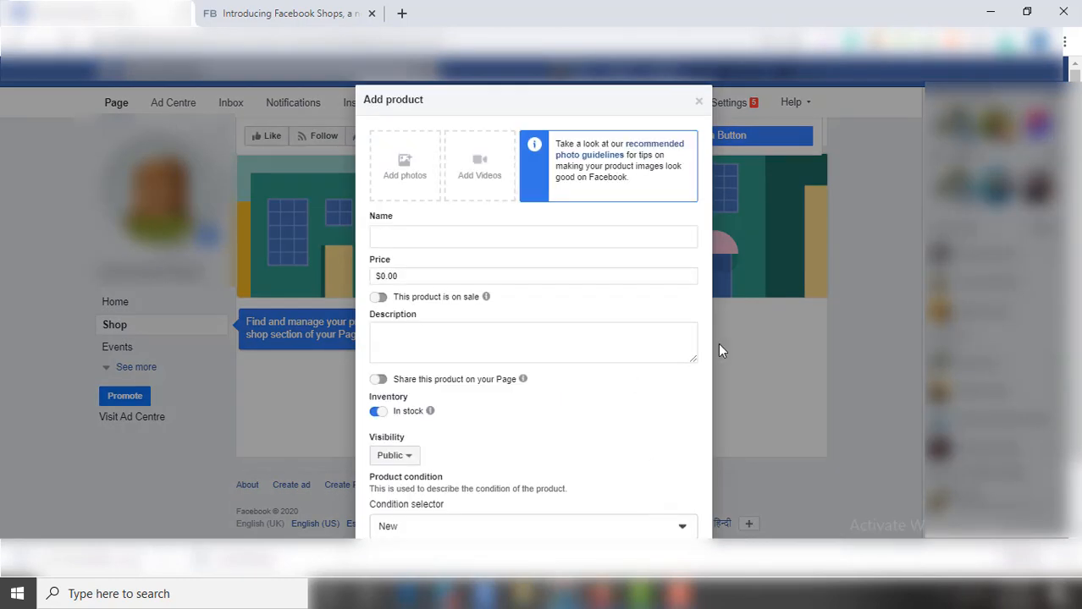
mouse_move(469, 200)
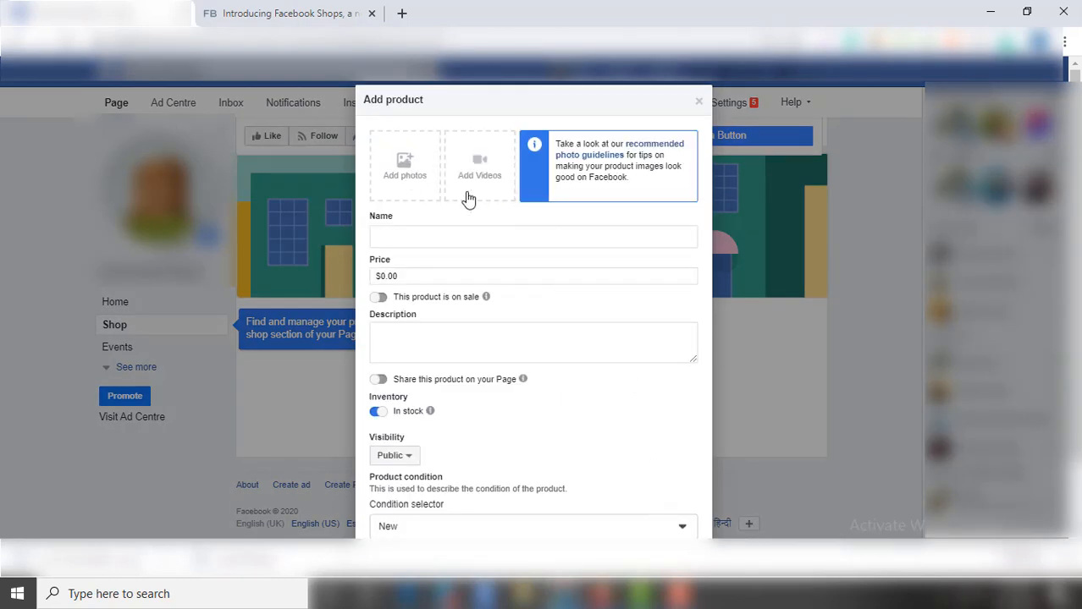
scroll("down", 3)
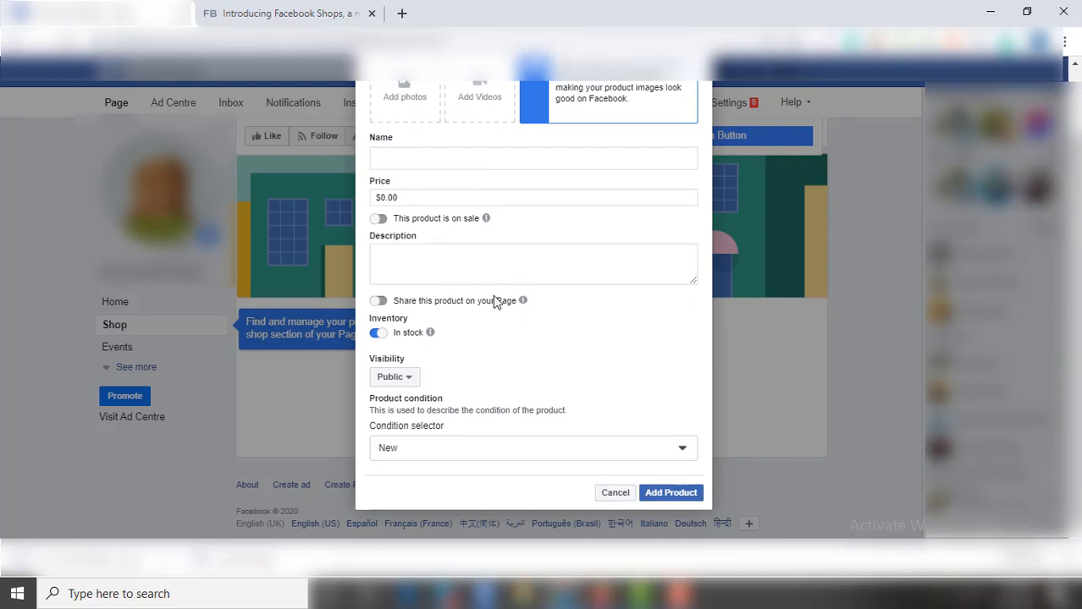
mouse_move(538, 330)
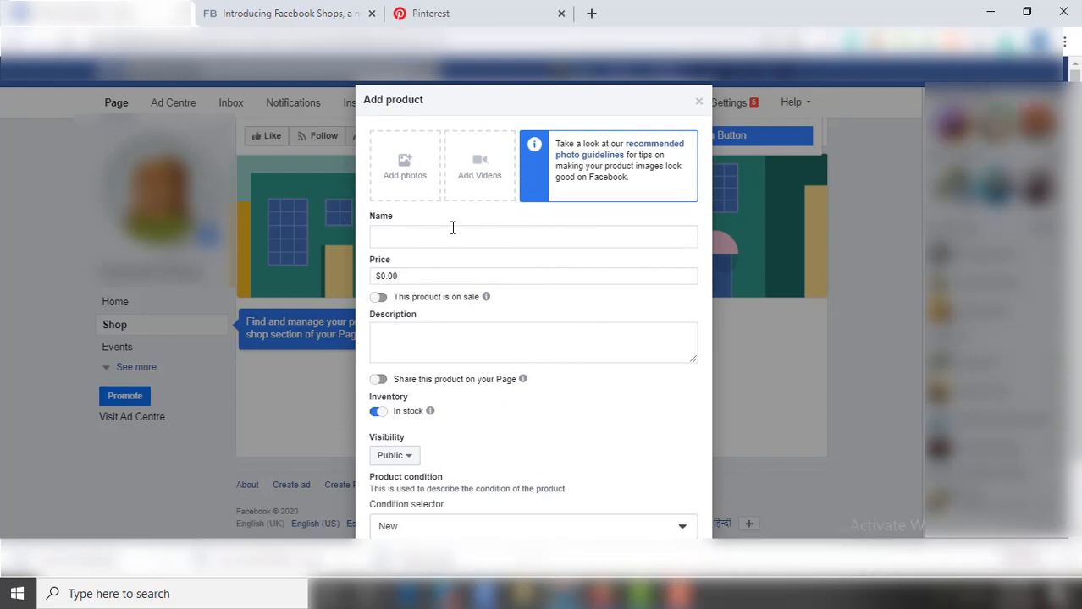
Upload the T-shirt image file from the computer and use it as the product photo
left_click(405, 166)
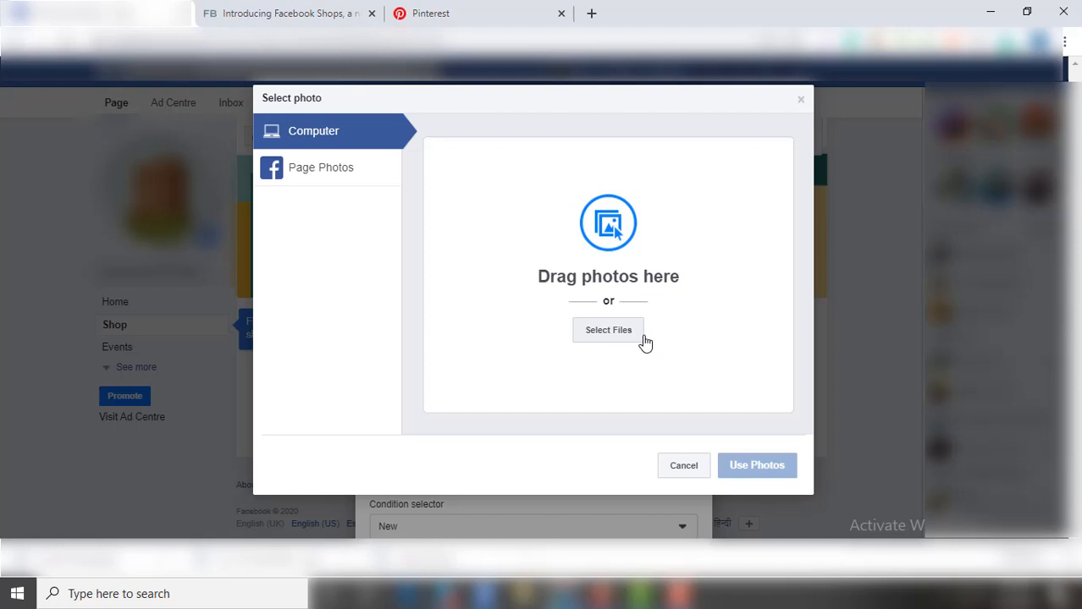
left_click(608, 330)
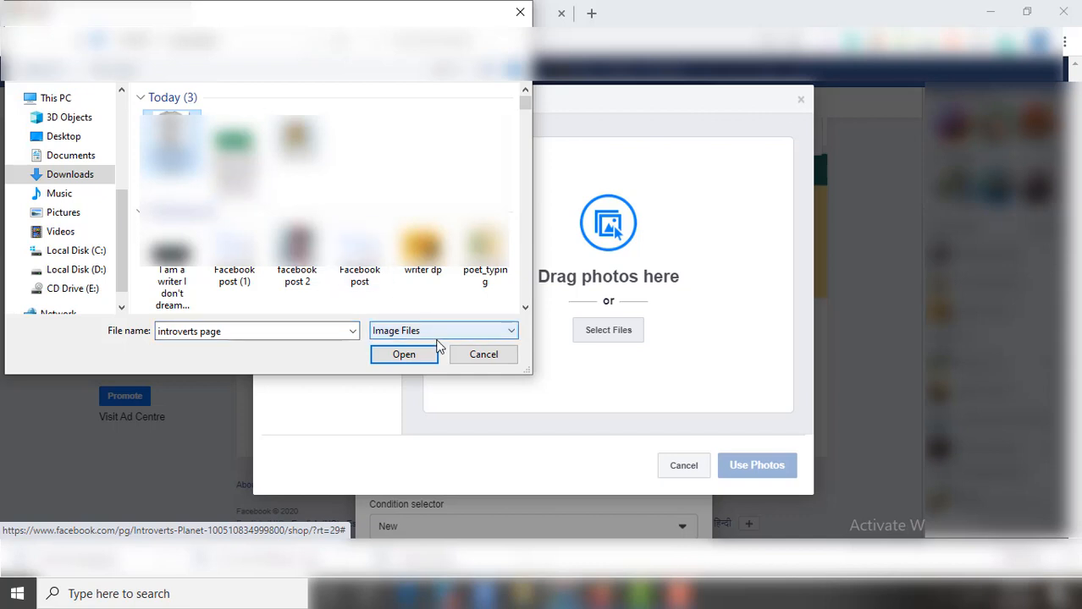
left_click(403, 354)
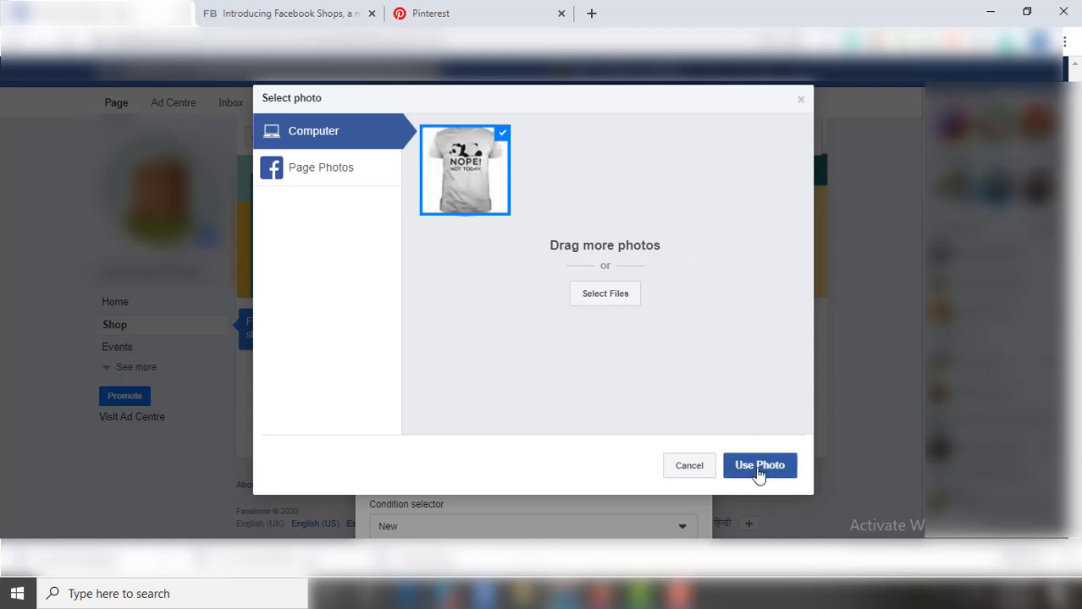
left_click(759, 466)
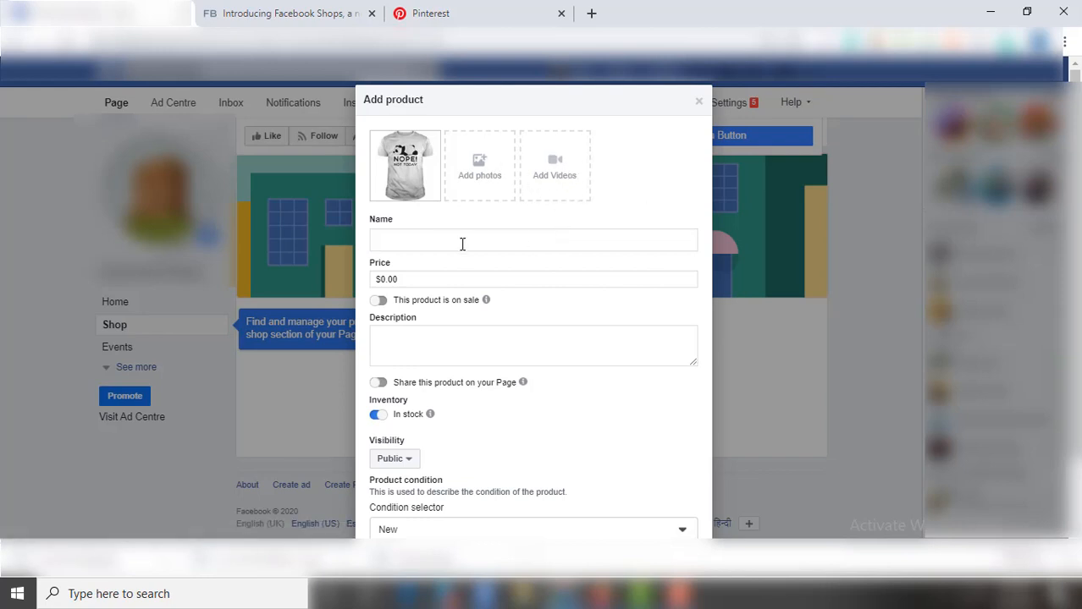
Name the product 'Panda Tshirt', price it $15 and set a $10 sale price
type("P")
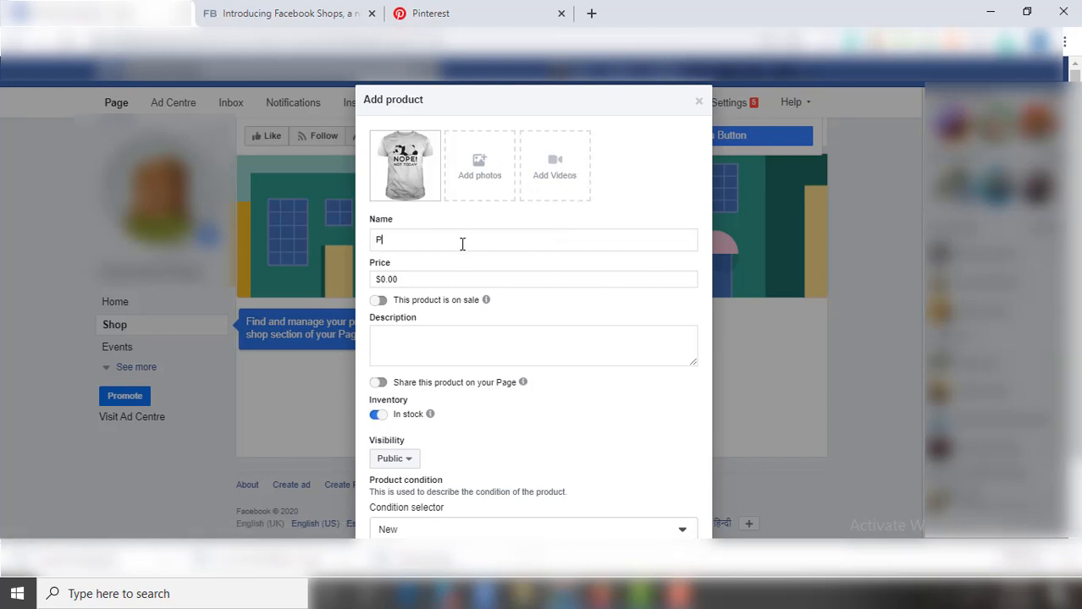
type("anda Tshirt")
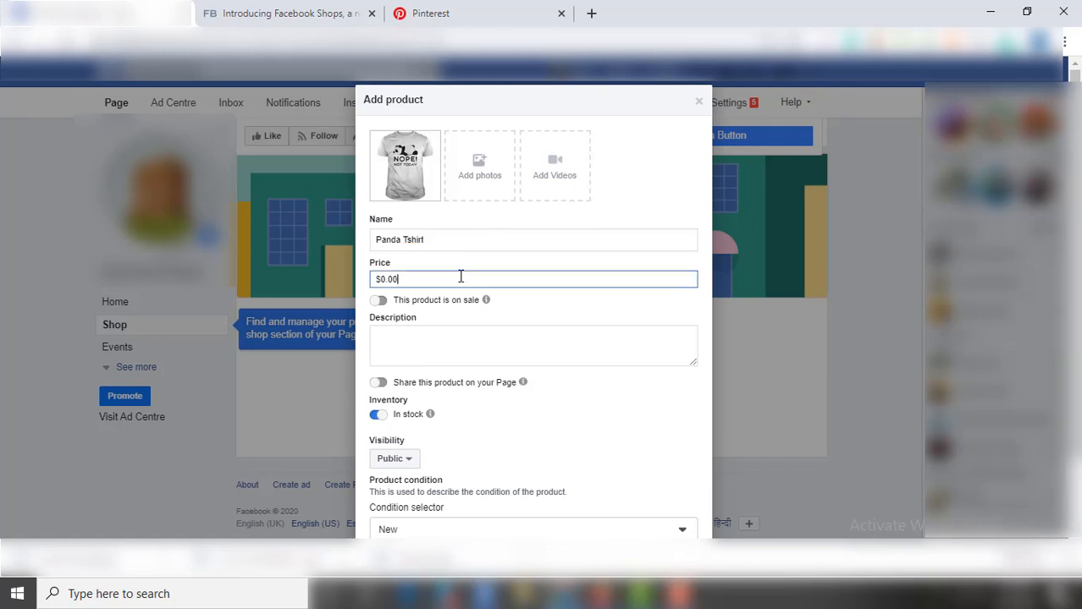
key("Backspace")
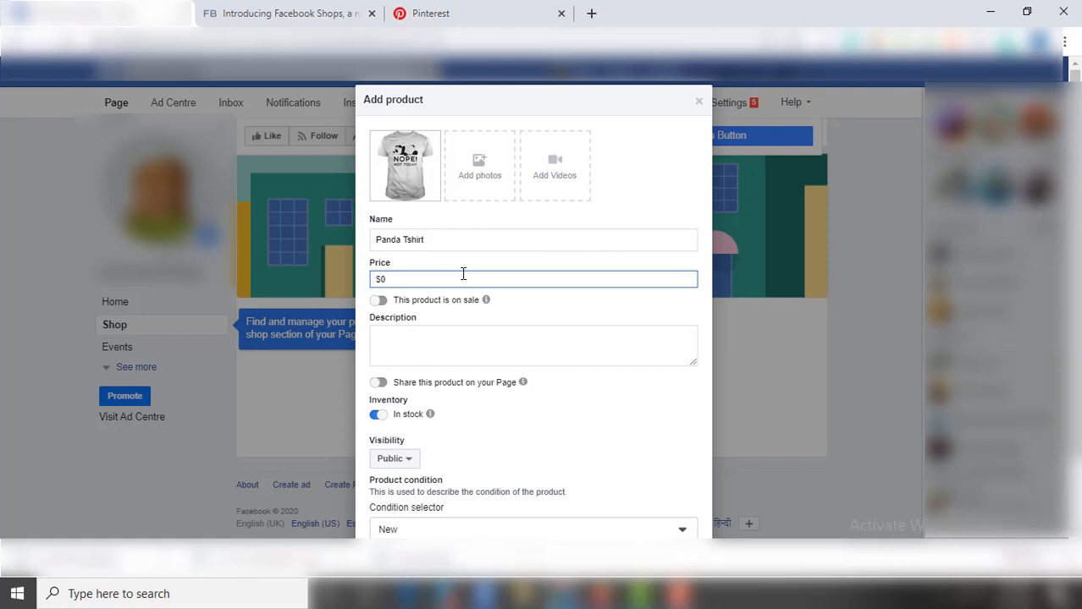
type("15")
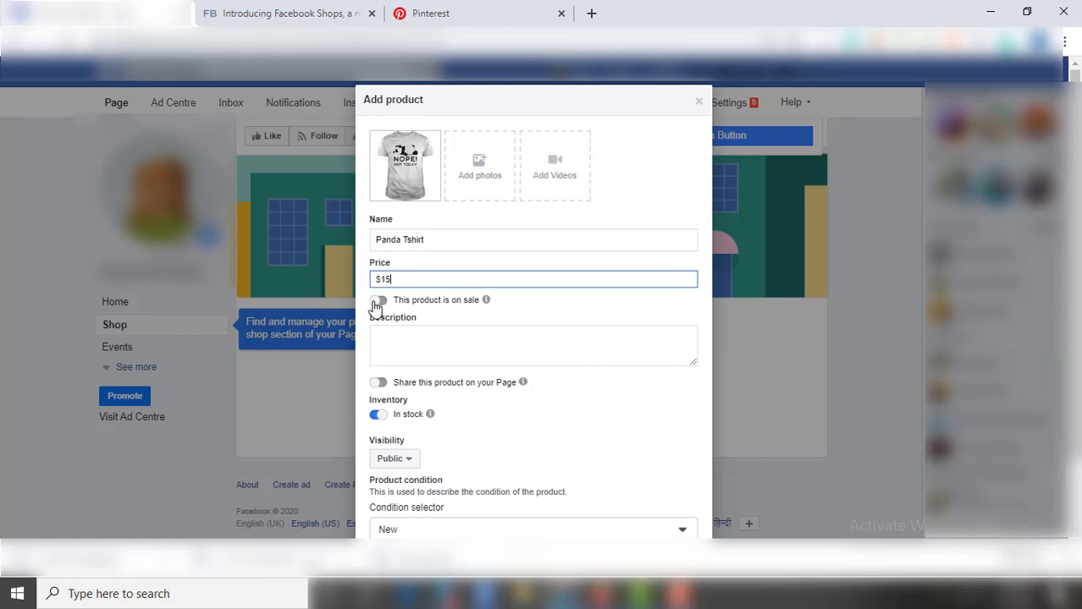
mouse_move(486, 300)
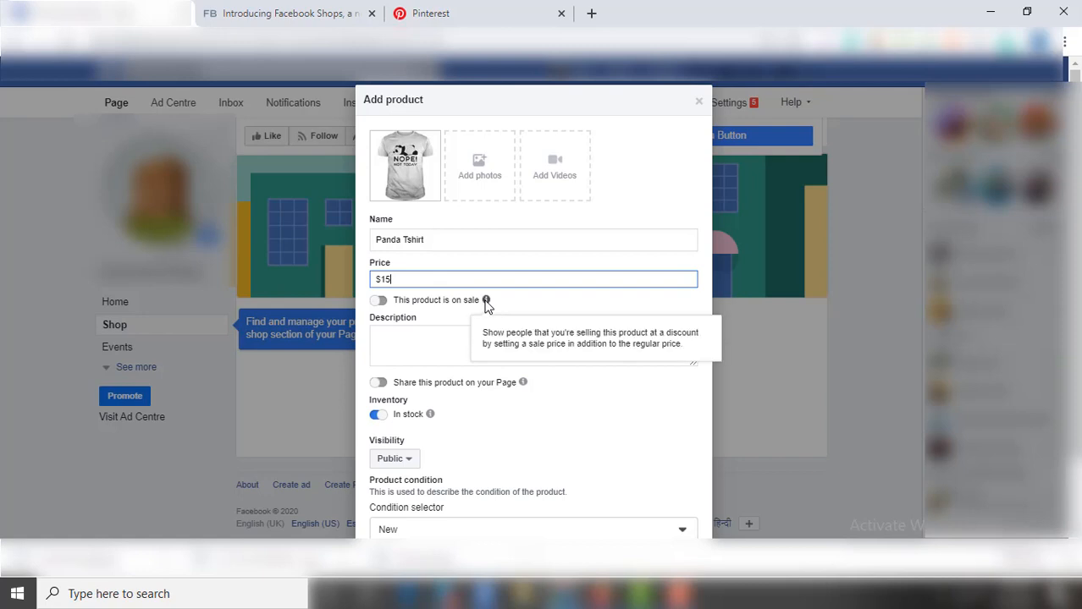
mouse_move(432, 304)
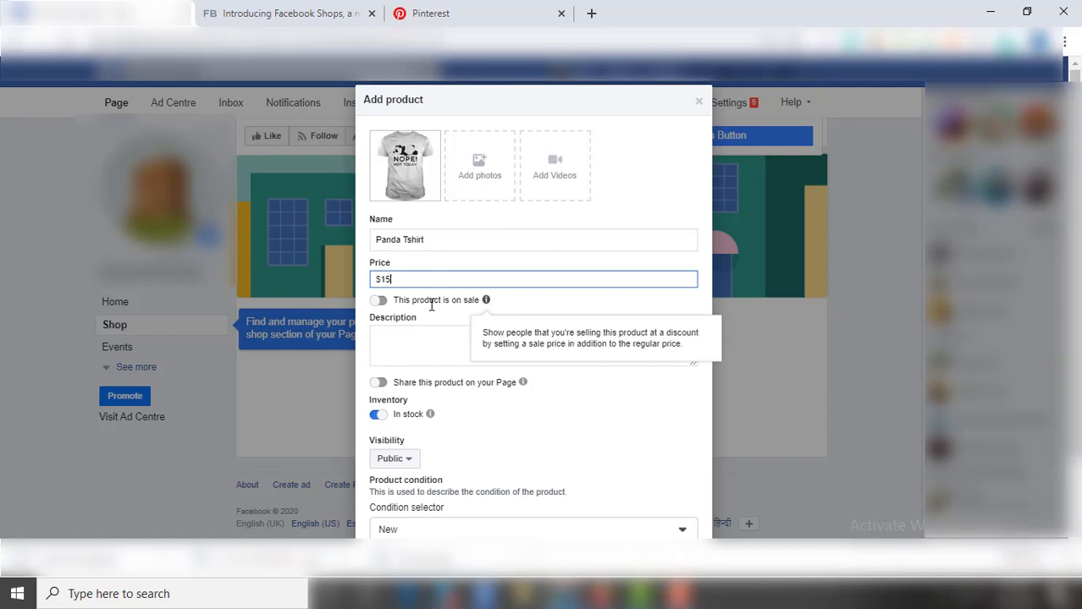
left_click(377, 300)
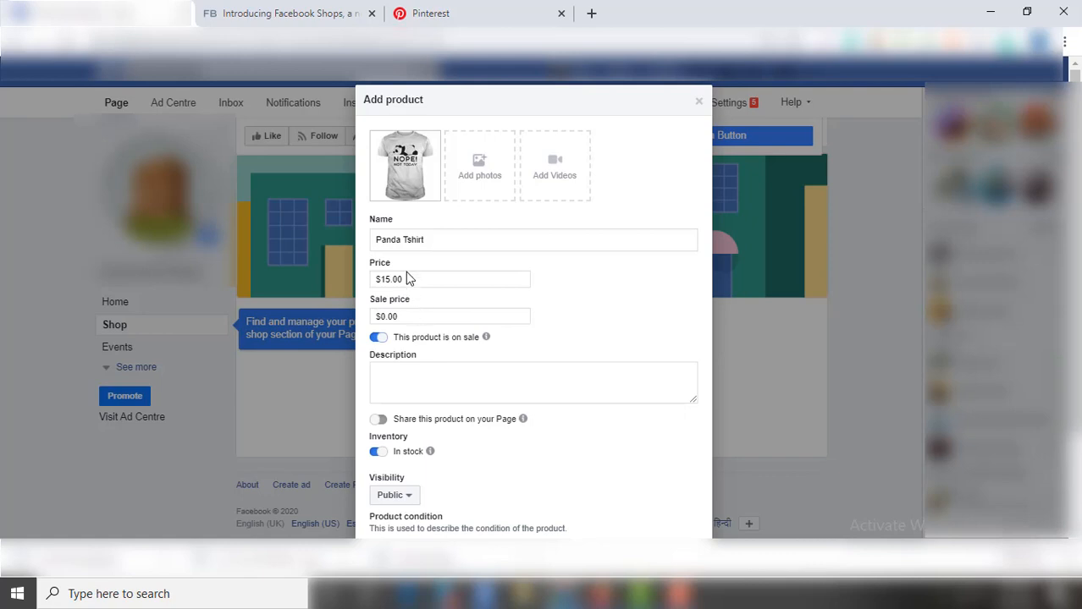
mouse_move(410, 316)
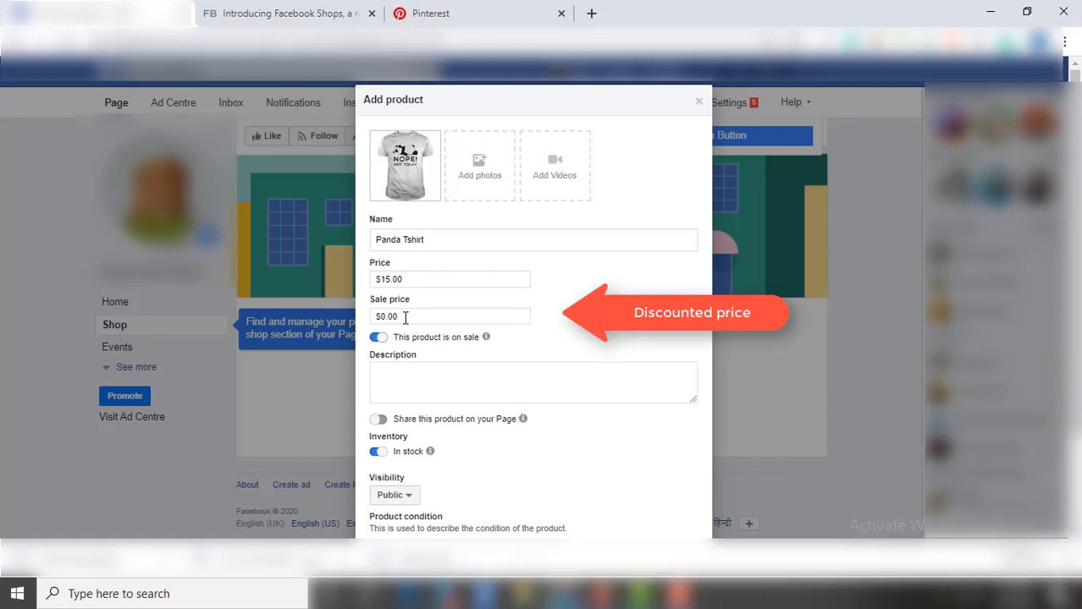
left_click(448, 316)
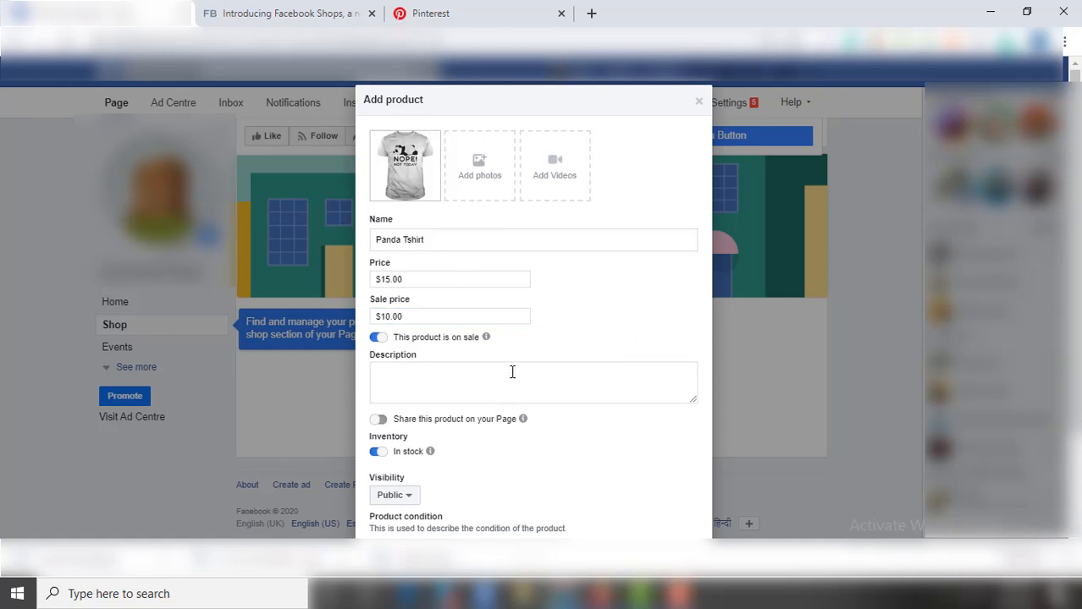
Keep condition New and submit the Panda Tshirt as the shop's first product
scroll("down", 3)
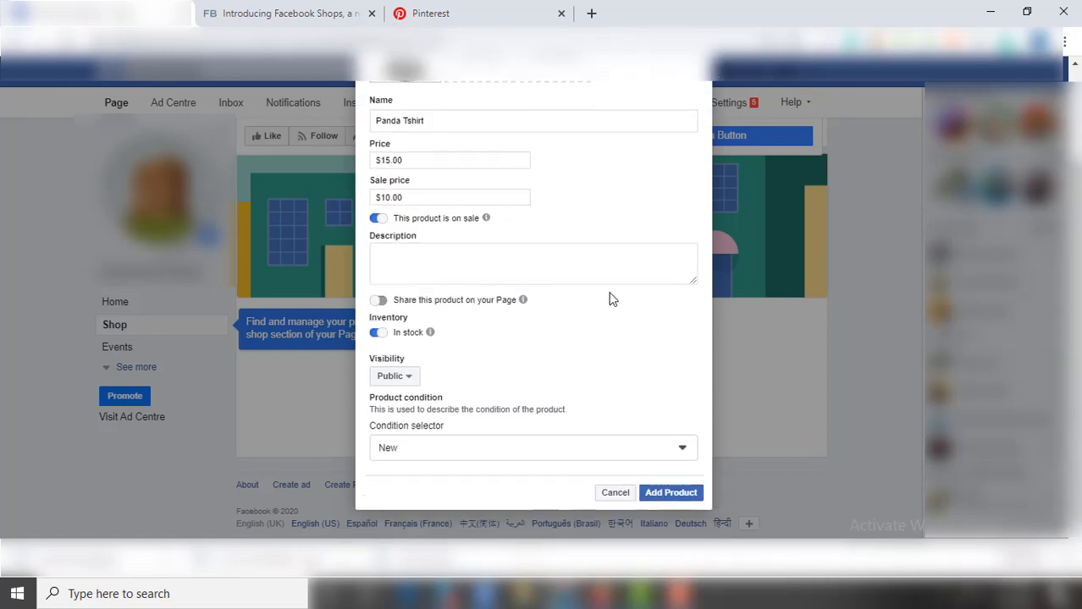
mouse_move(523, 299)
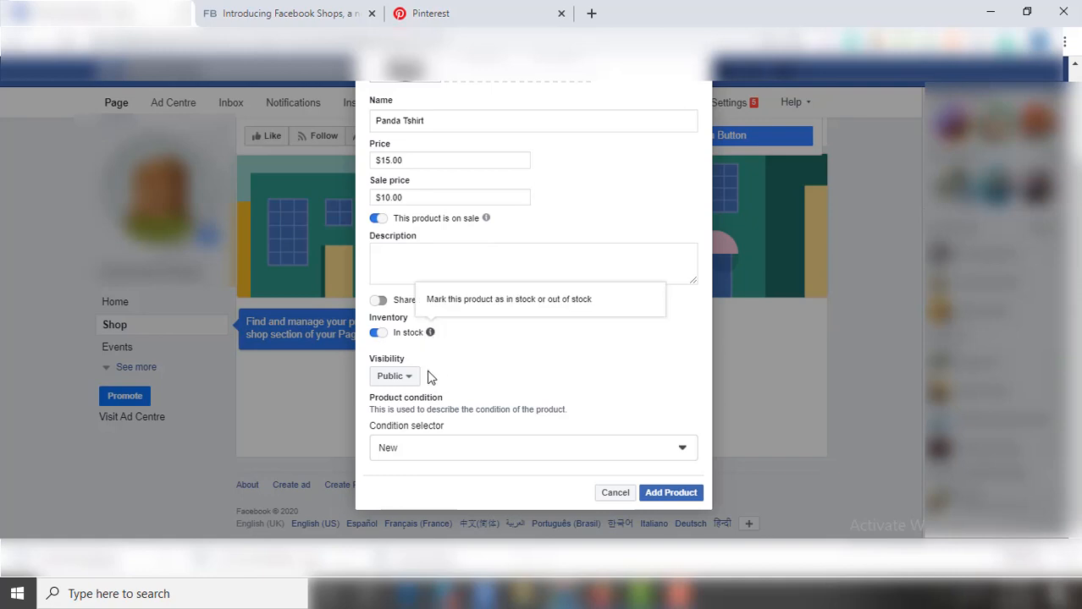
mouse_move(613, 447)
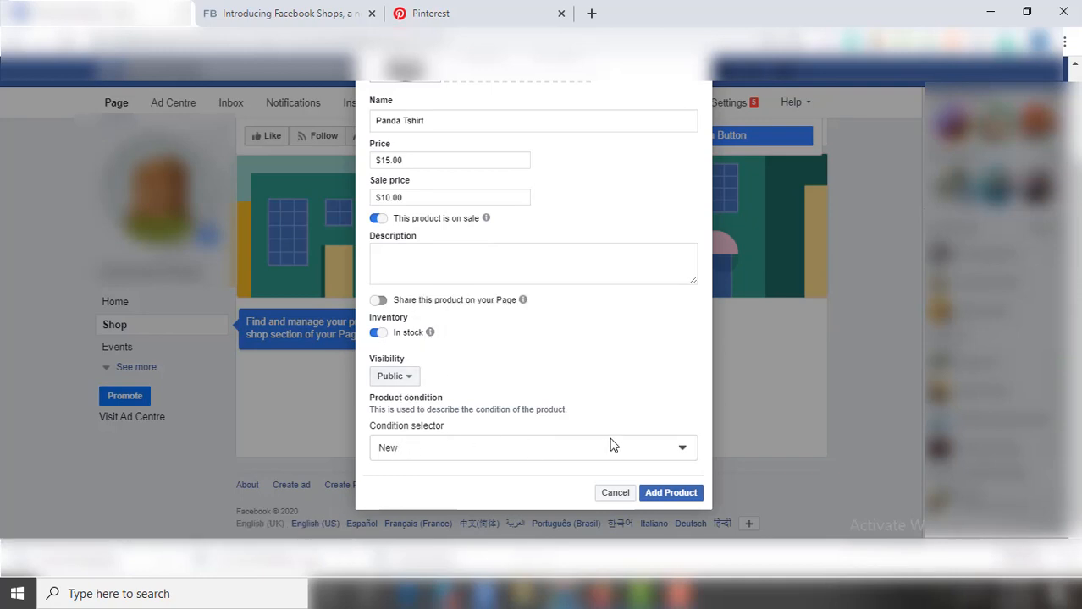
left_click(534, 446)
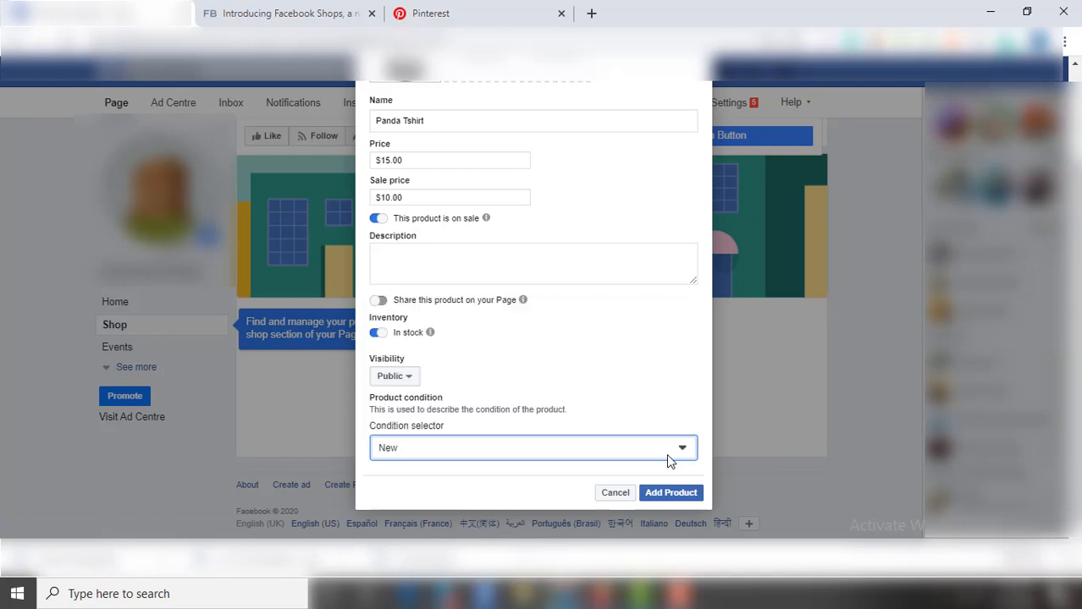
left_click(670, 492)
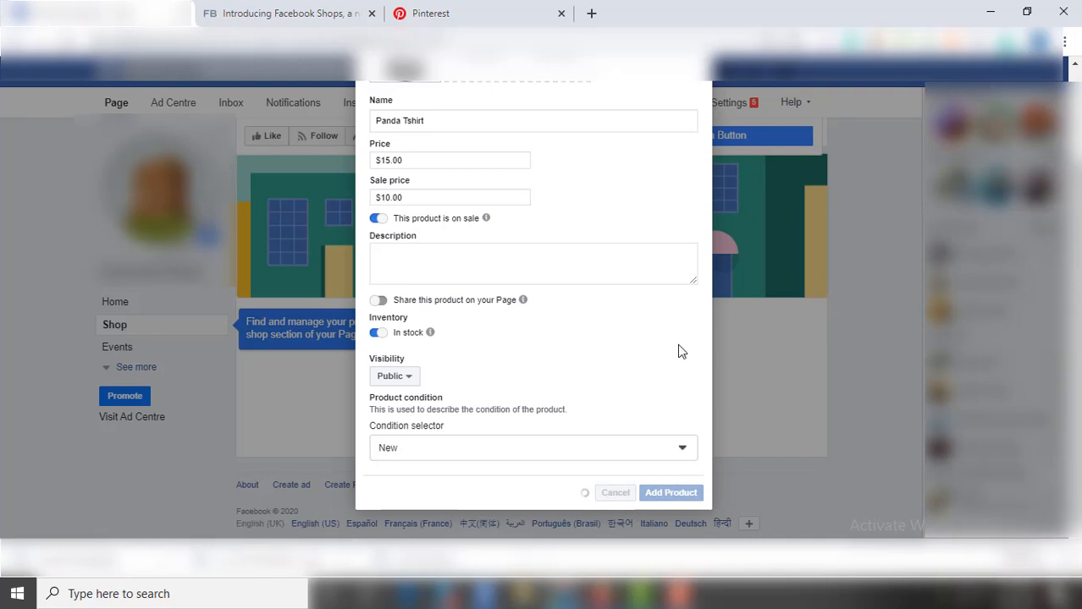
left_click(670, 492)
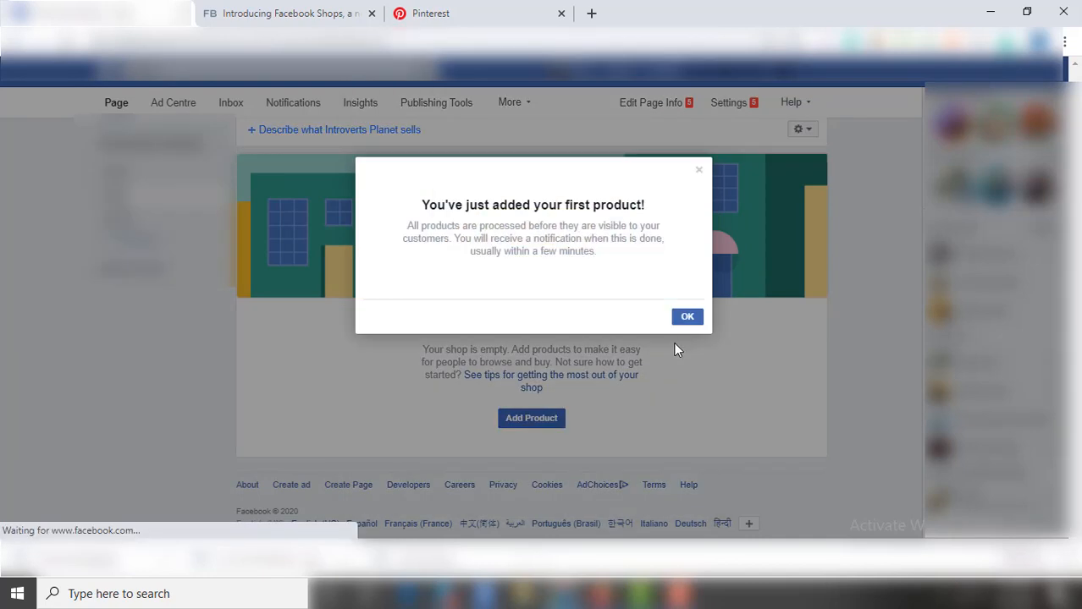
Dismiss the first-product notice so the Shop lists Panda Tshirt at $10.00, then go to Manage your Catalogue
left_click(687, 317)
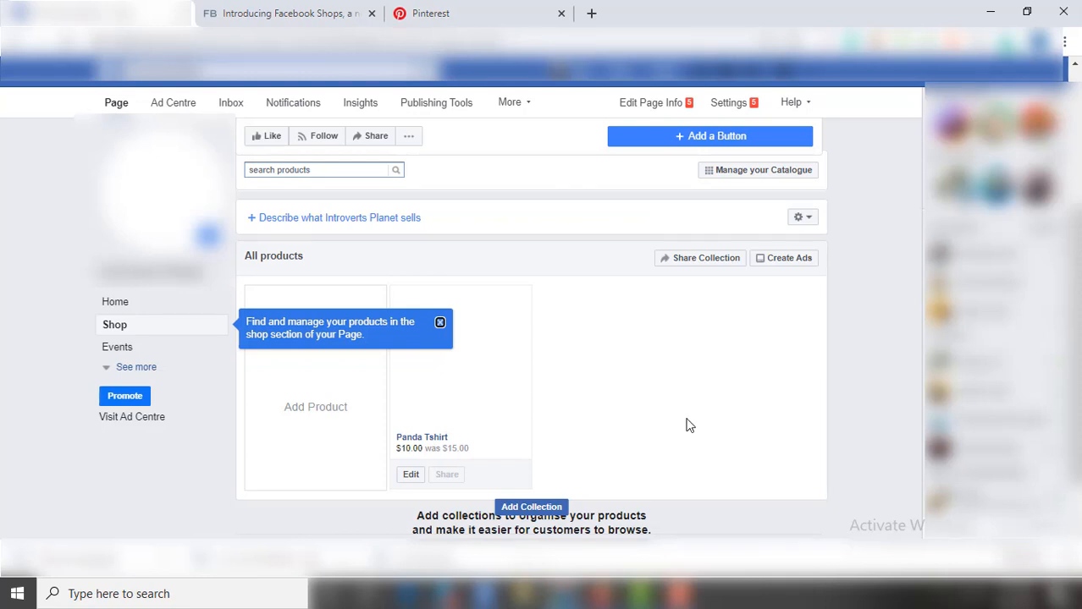
scroll("up", 3)
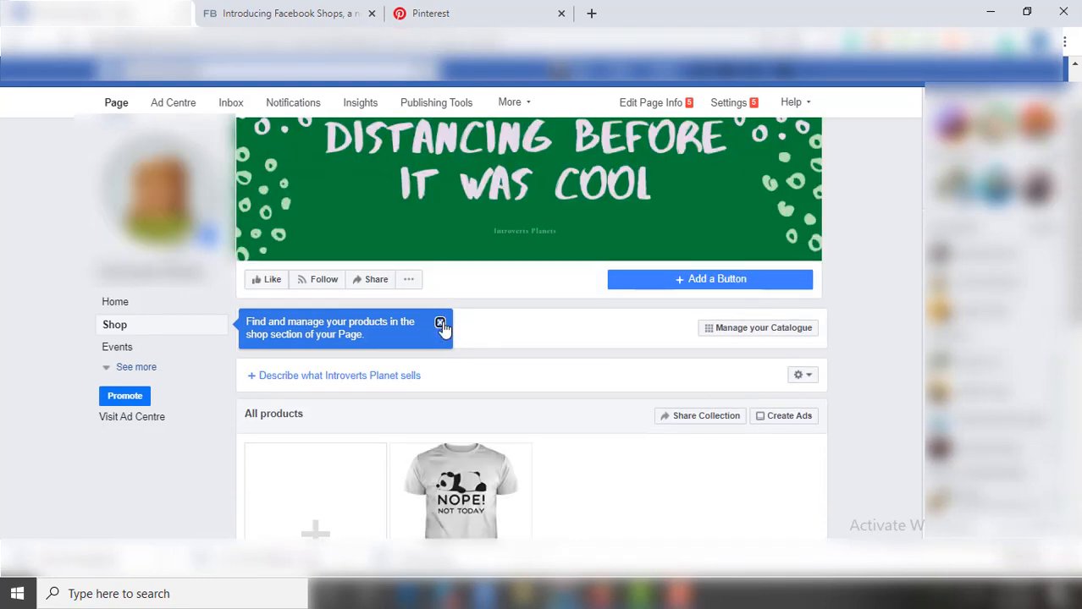
scroll("down", 3)
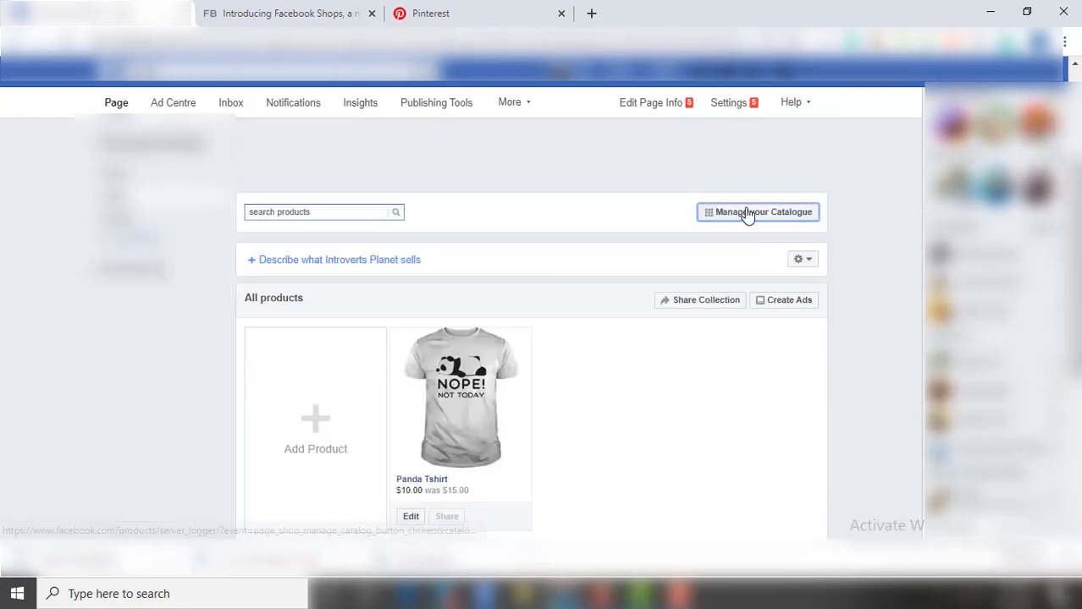
left_click(758, 211)
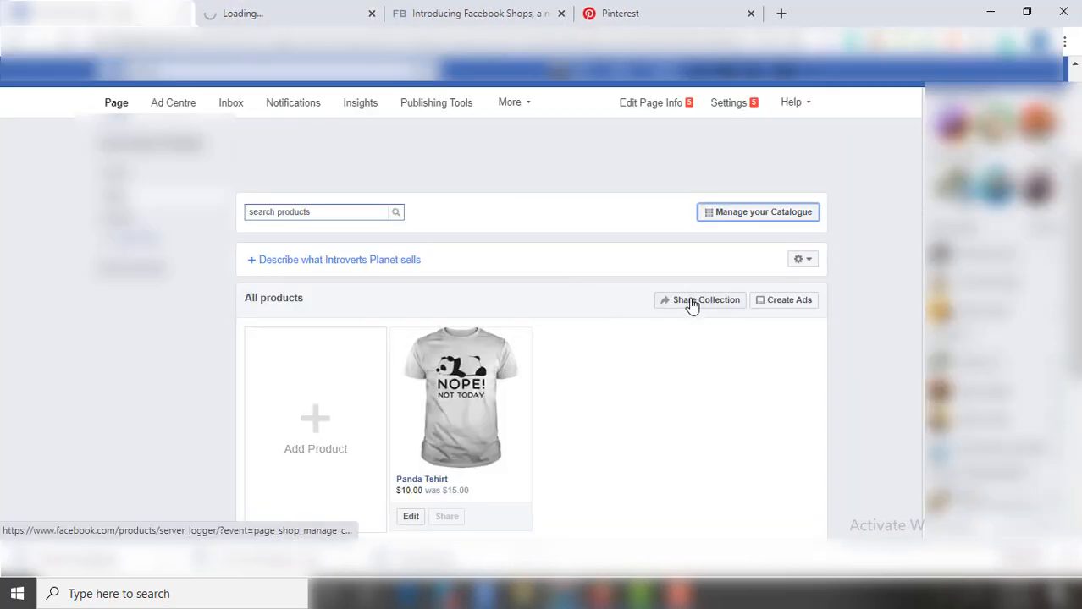
mouse_move(291, 318)
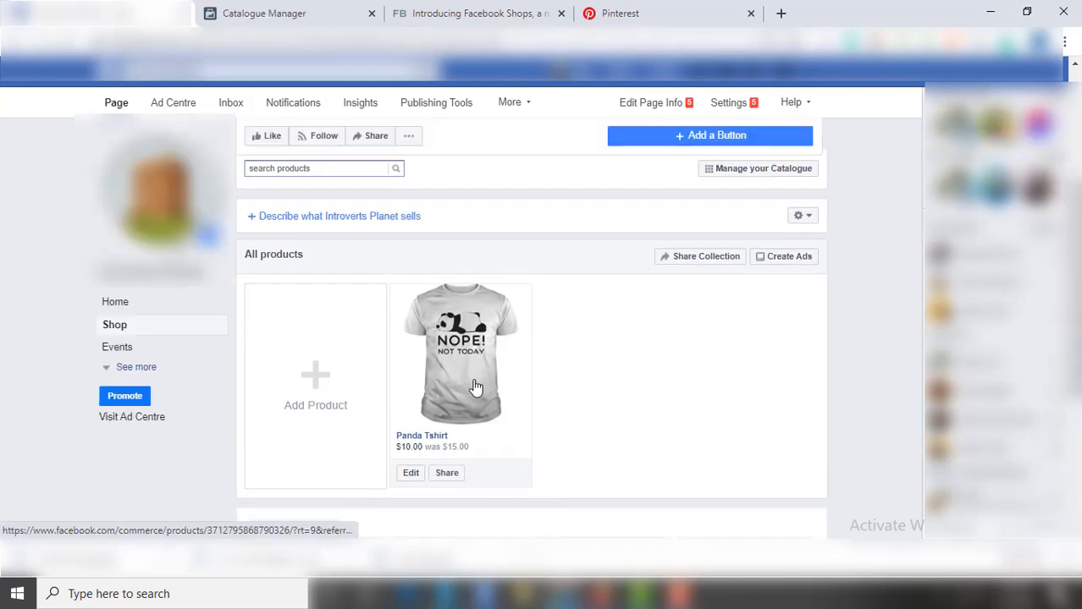
left_click(461, 351)
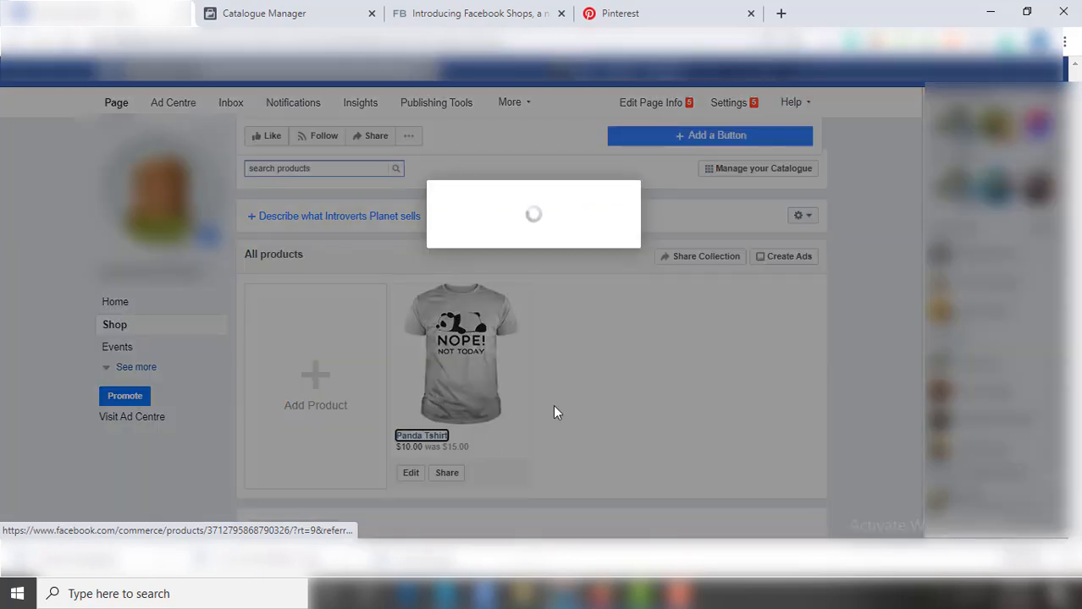
left_click(461, 350)
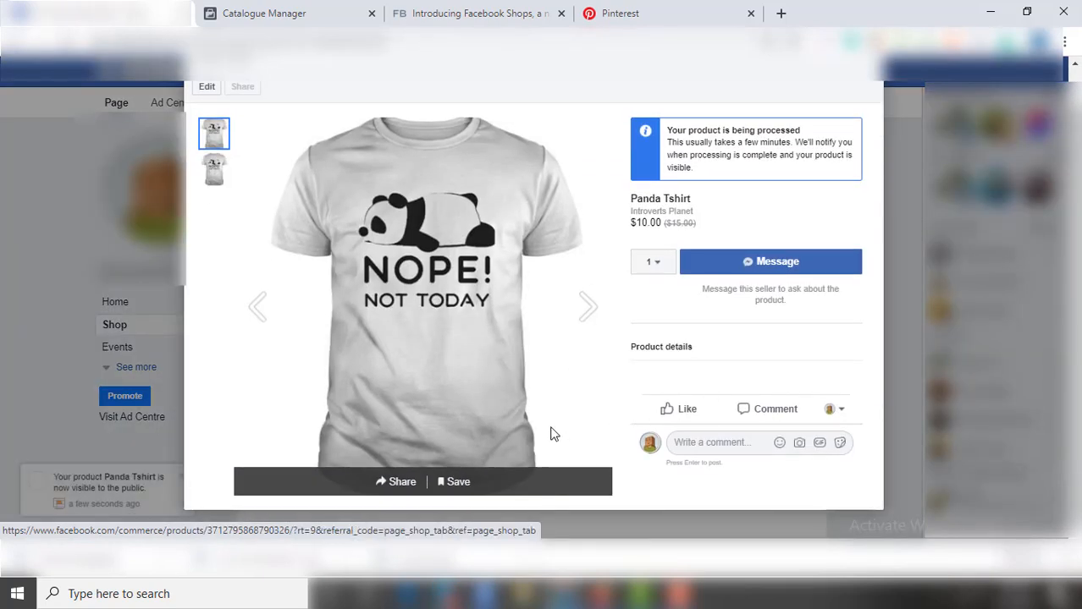
mouse_move(567, 426)
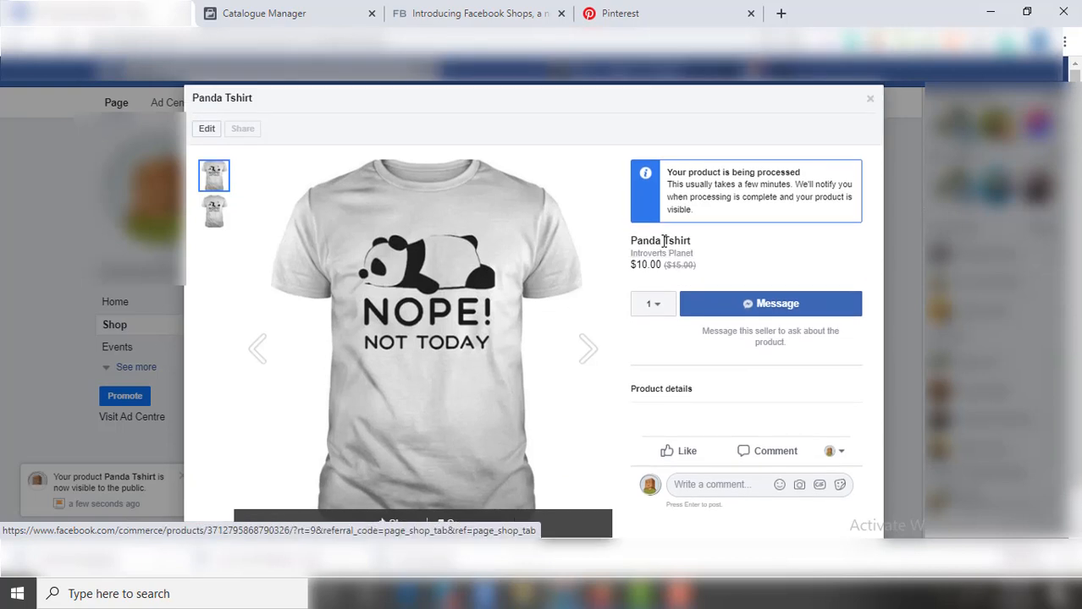
mouse_move(660, 413)
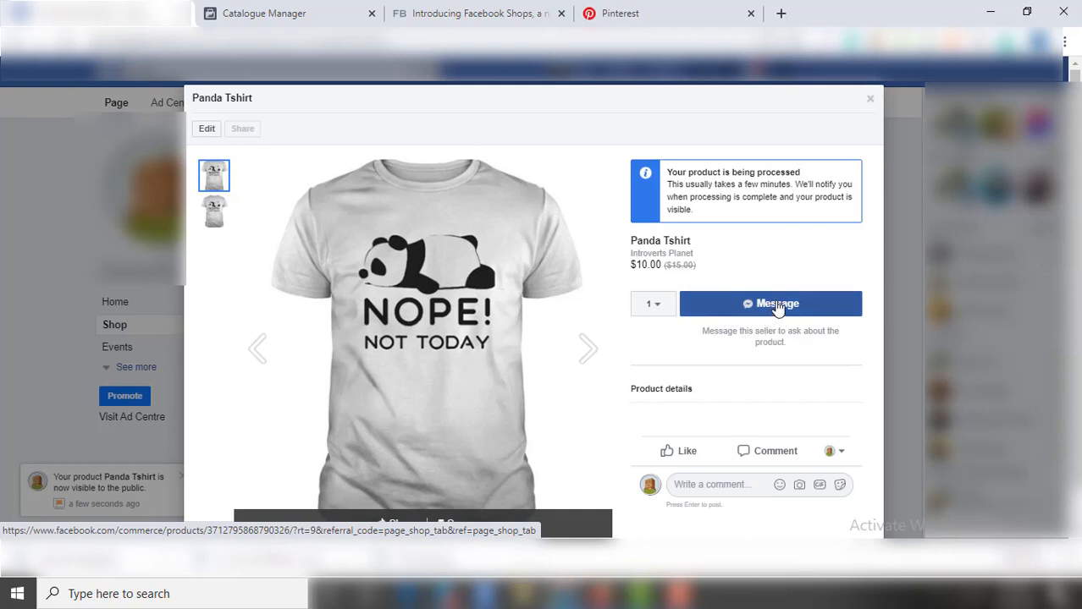
mouse_move(728, 186)
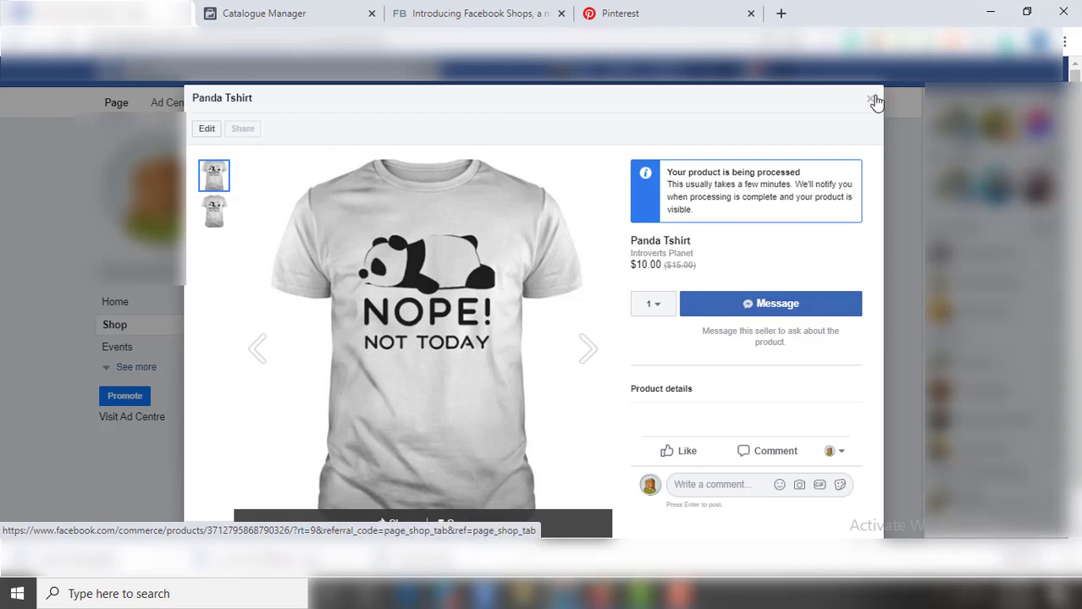
left_click(873, 102)
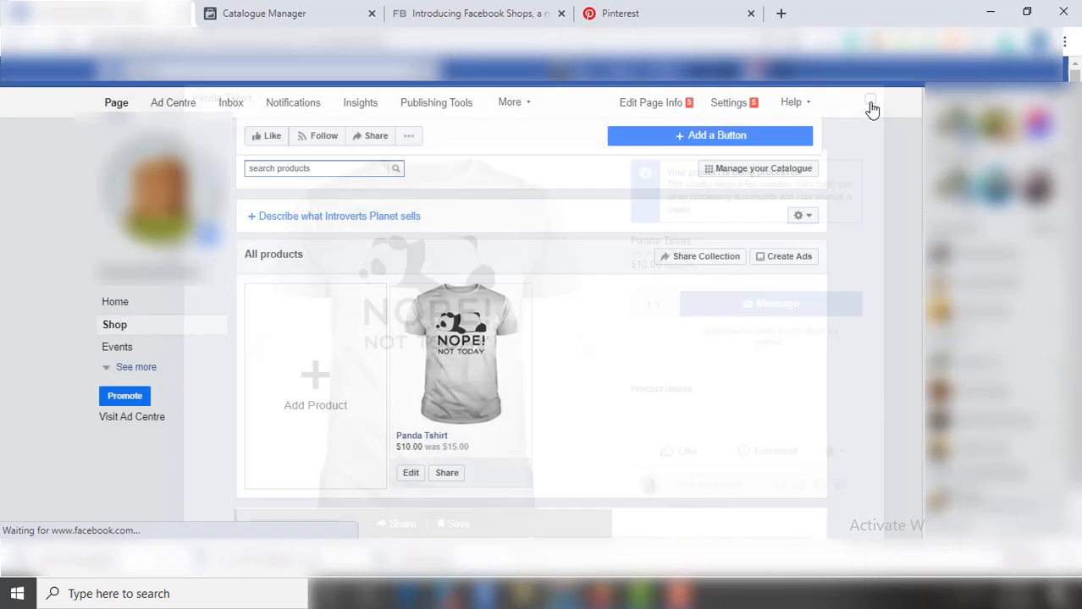
scroll("up", 3)
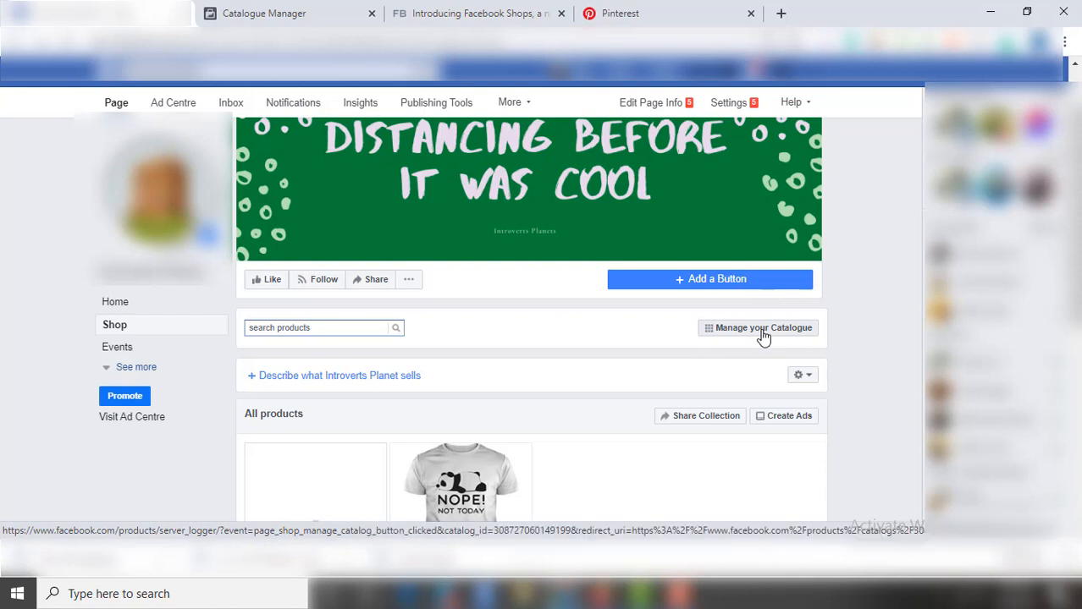
Show the Products list in Catalogue Manager with the Panda Tshirt at $15.00, in stock, new
left_click(758, 329)
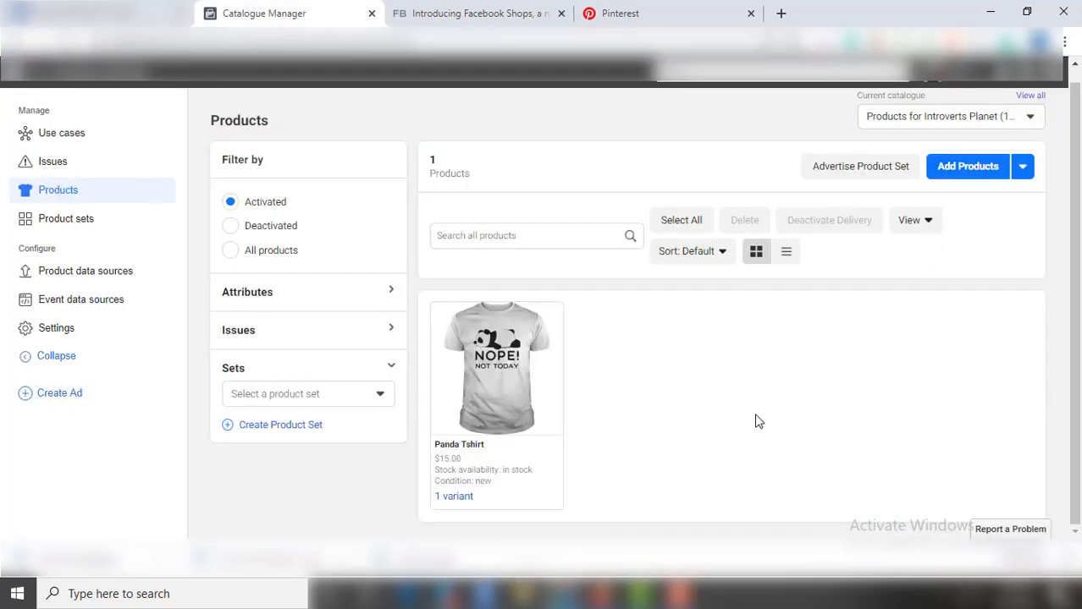
mouse_move(941, 182)
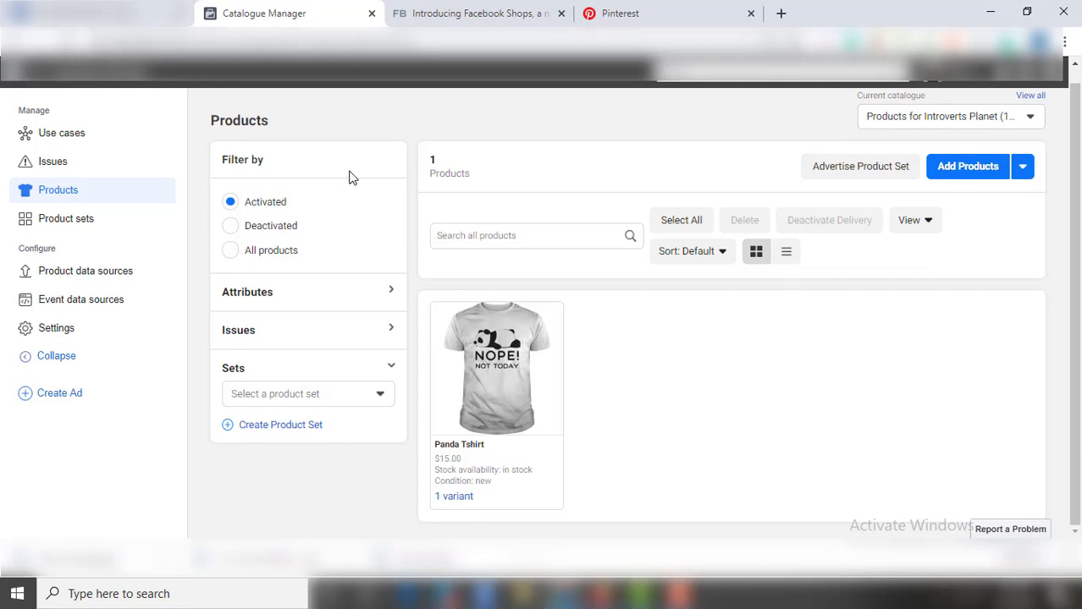
mouse_move(345, 257)
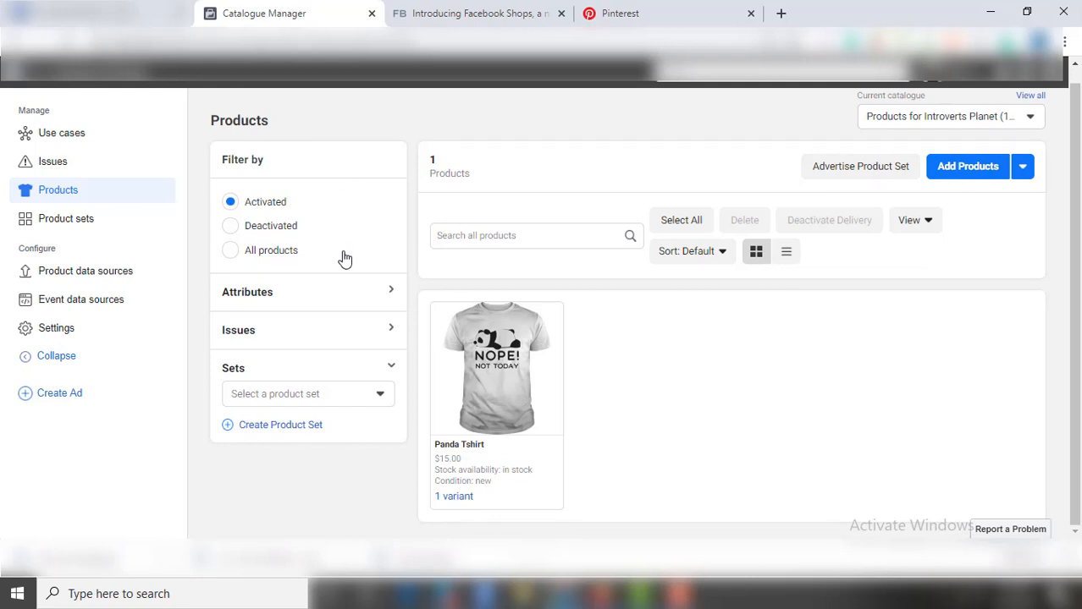
mouse_move(799, 285)
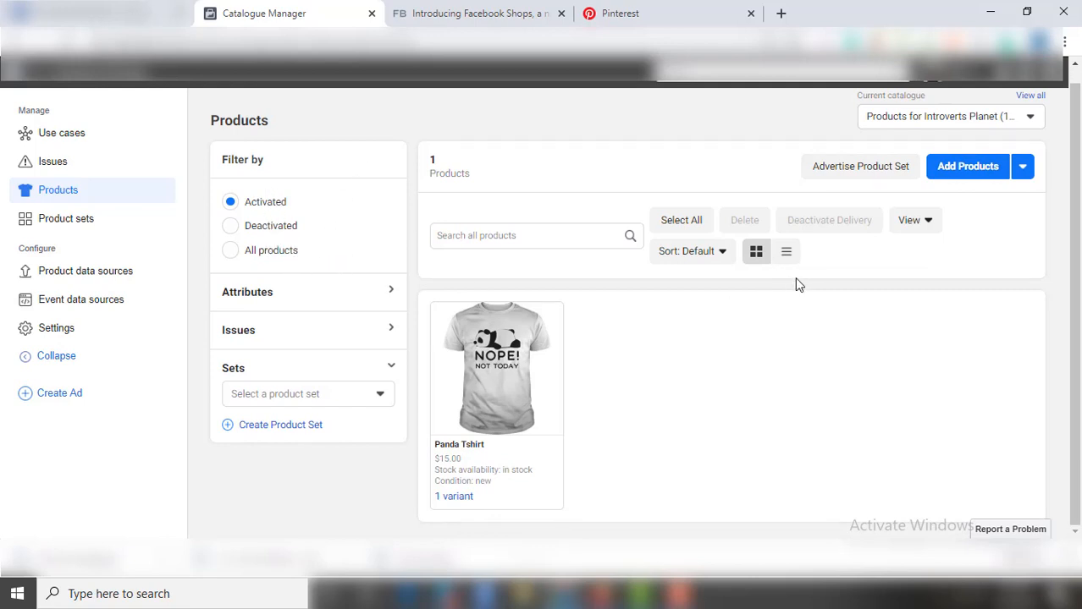
mouse_move(657, 261)
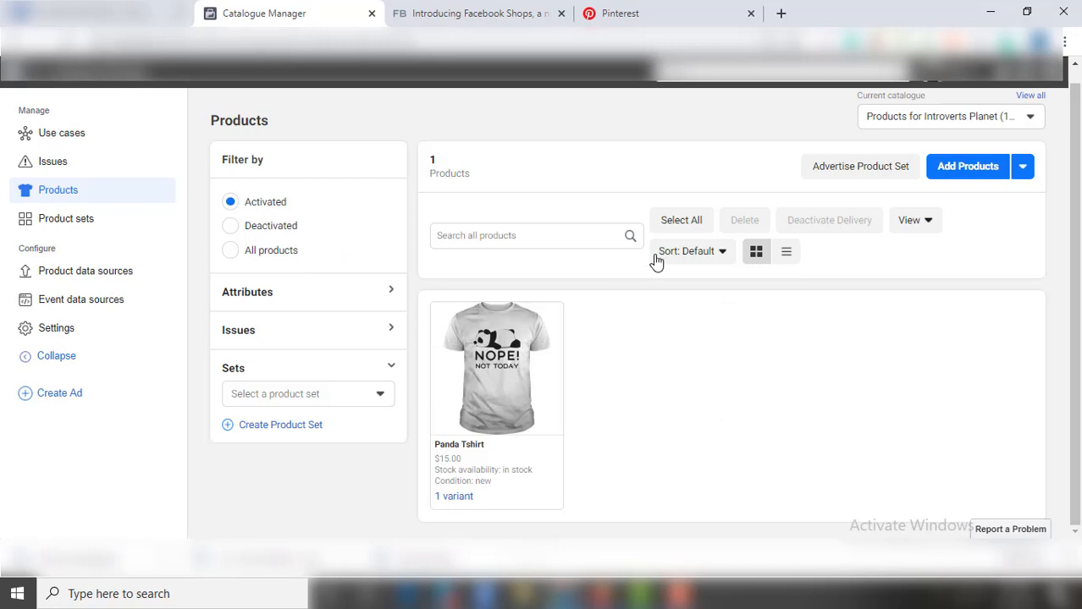
mouse_move(579, 447)
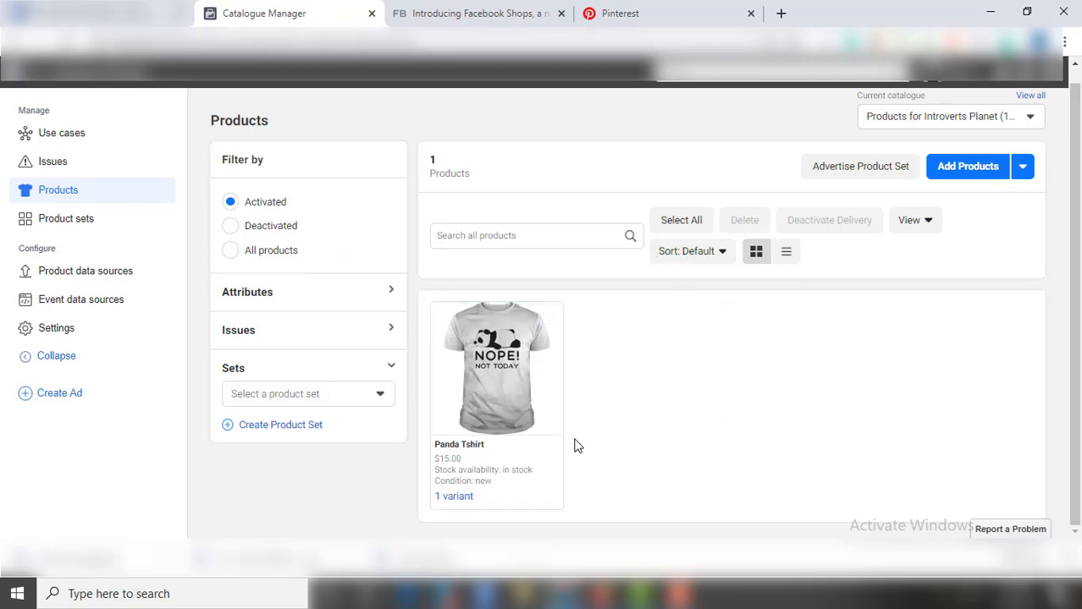